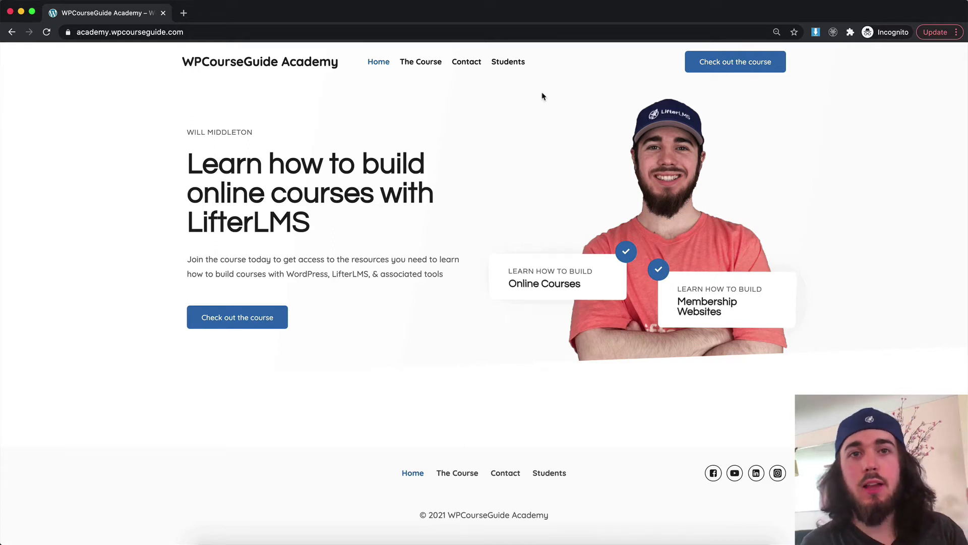
mouse_move(448, 74)
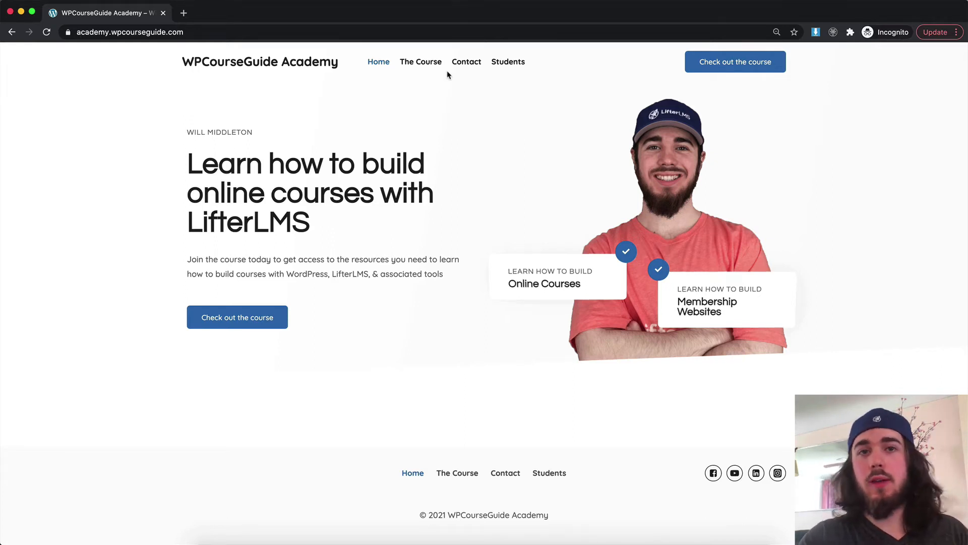
Open The Course page, open the homepage in a second tab, and scroll the lesson list
left_click(421, 61)
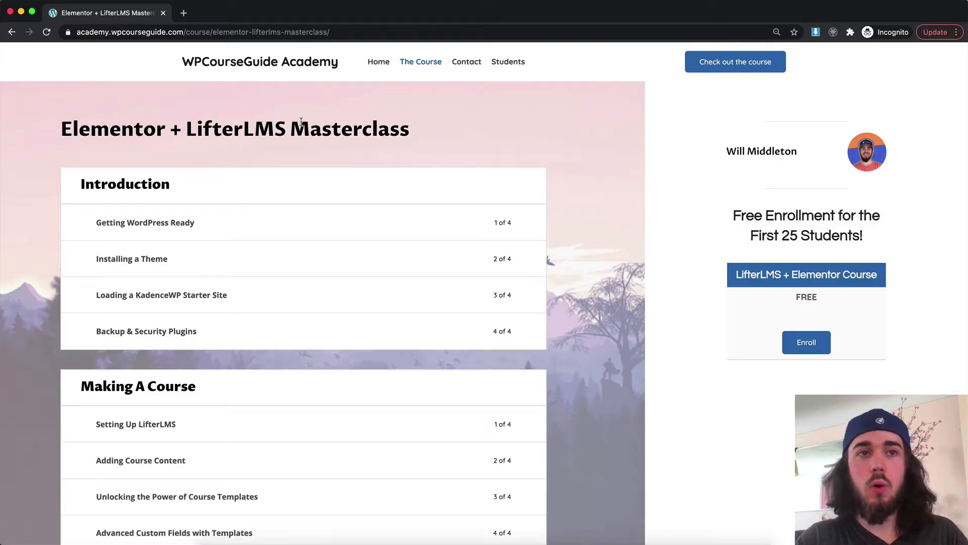
left_click(313, 12)
type("academy.wpcourseguide.com")
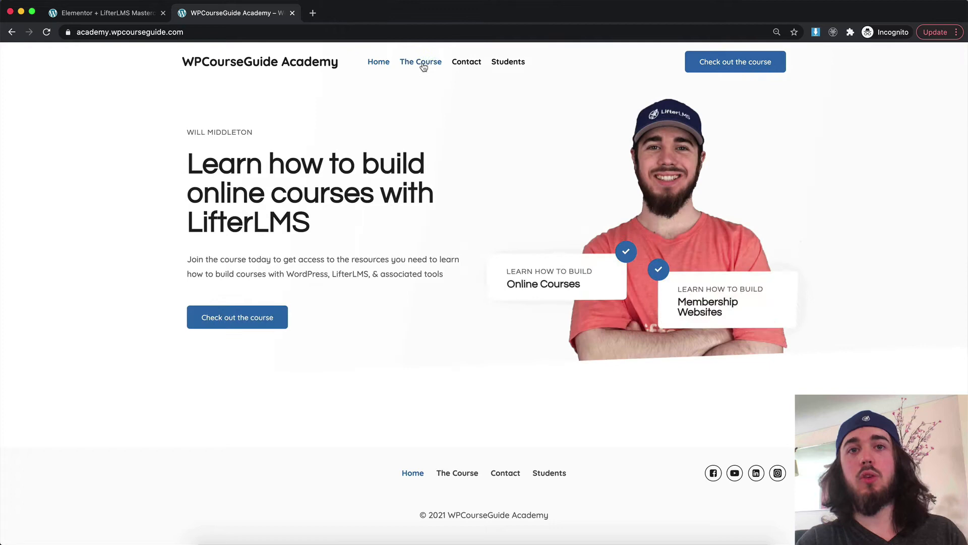
left_click(421, 62)
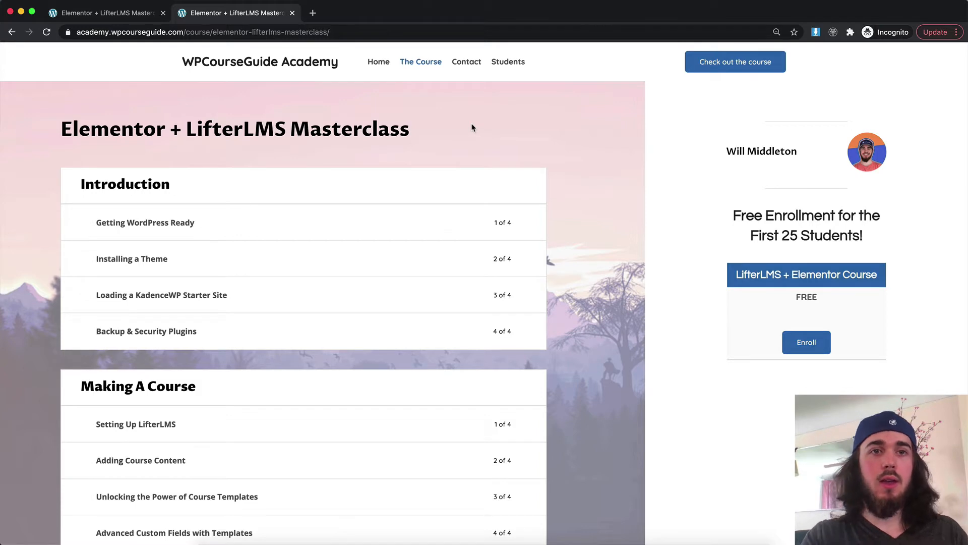
scroll("down", 3)
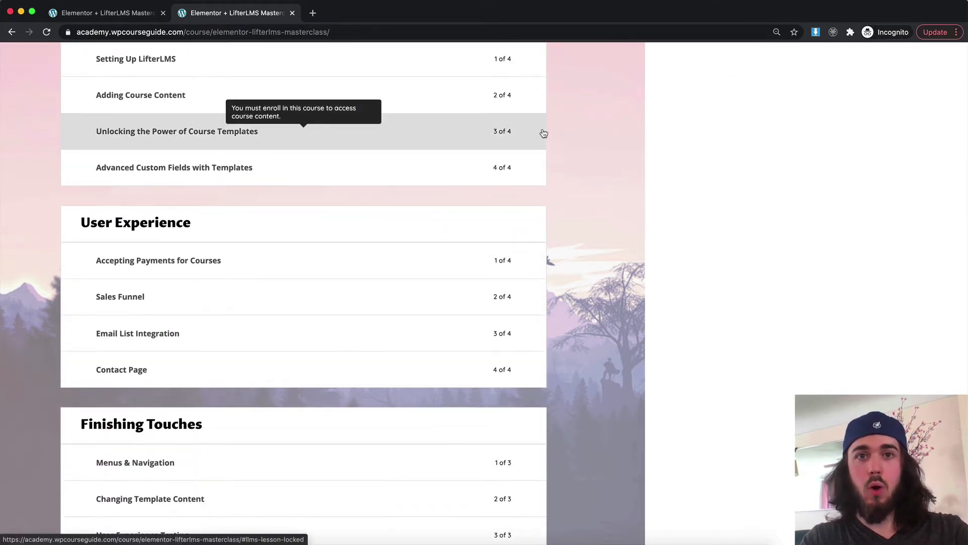
scroll("up", 3)
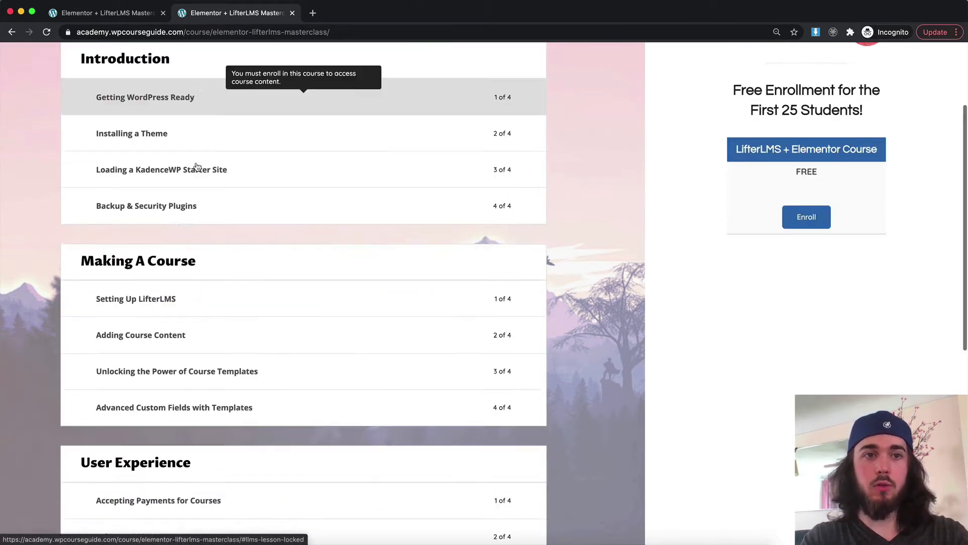
scroll("down", 3)
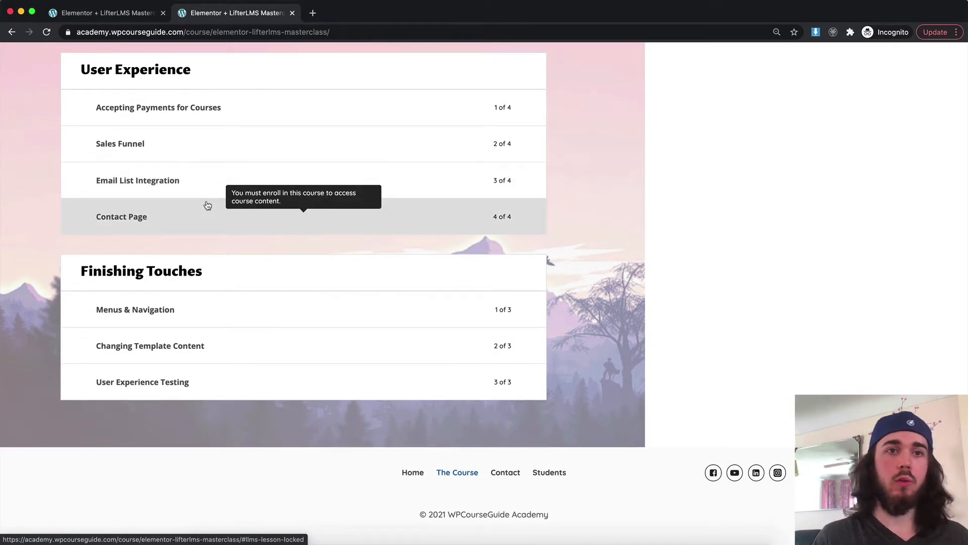
scroll("up", 3)
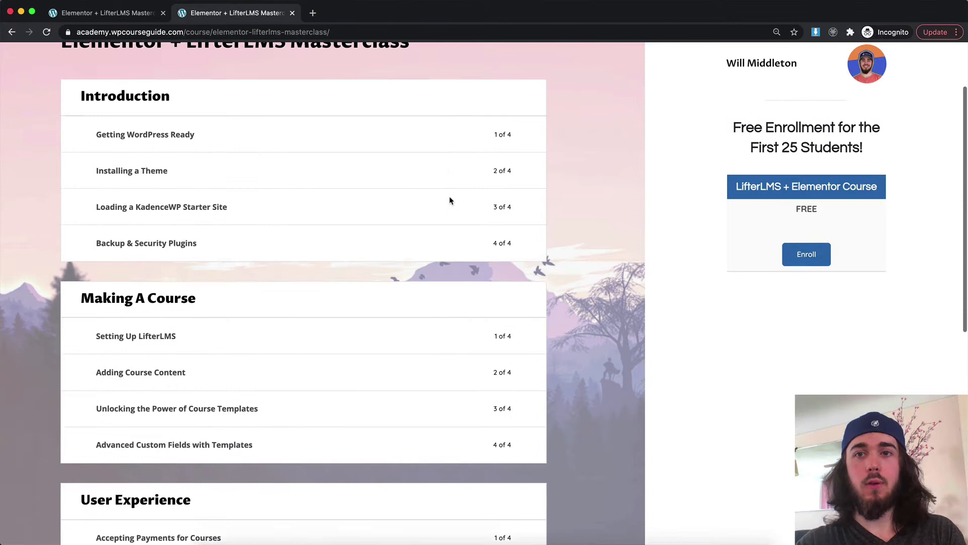
scroll("up", 3)
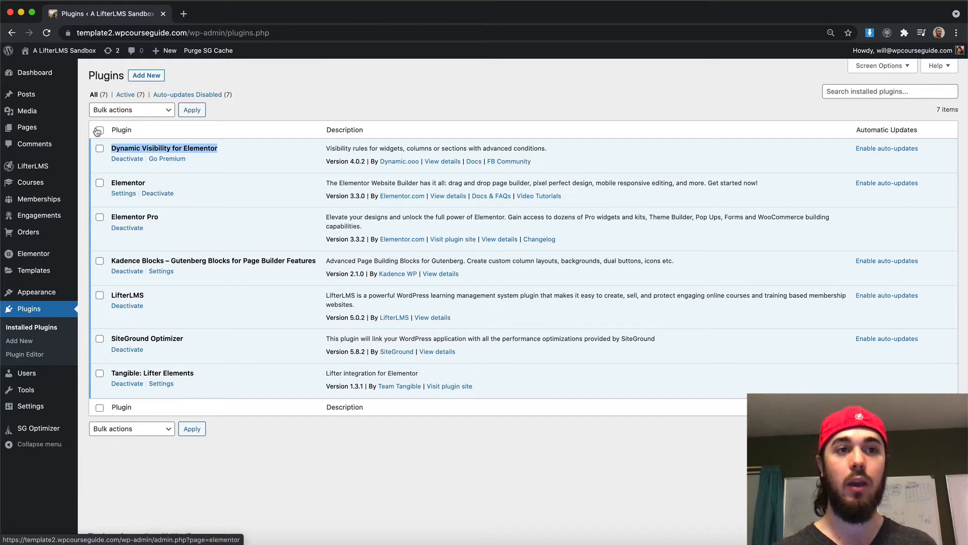
From the Pages list, open the Dashboard page for editing
left_click(26, 126)
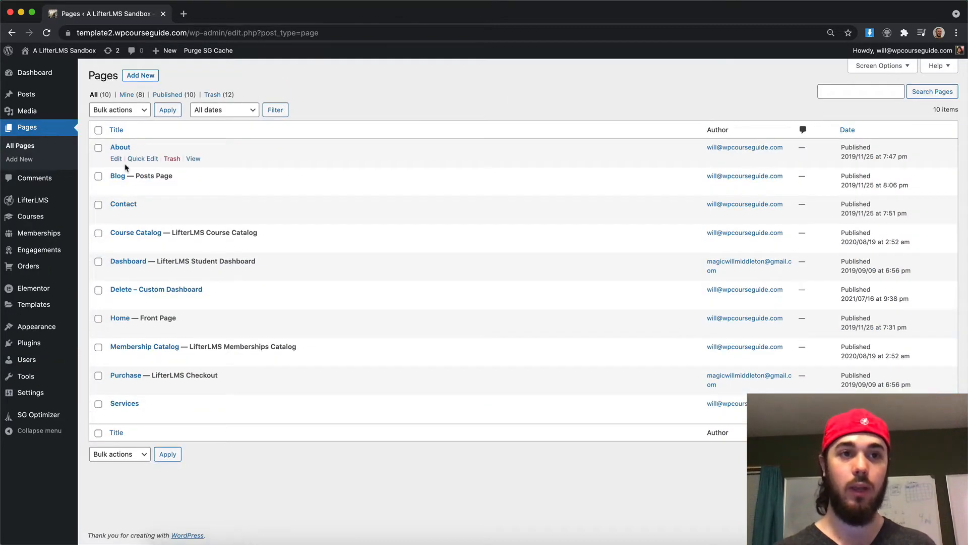
left_click(116, 272)
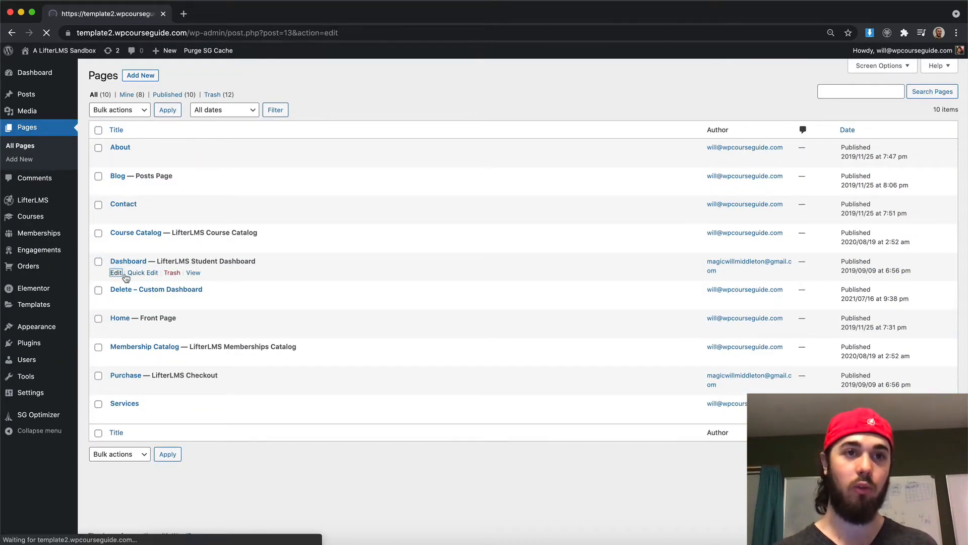
left_click(116, 273)
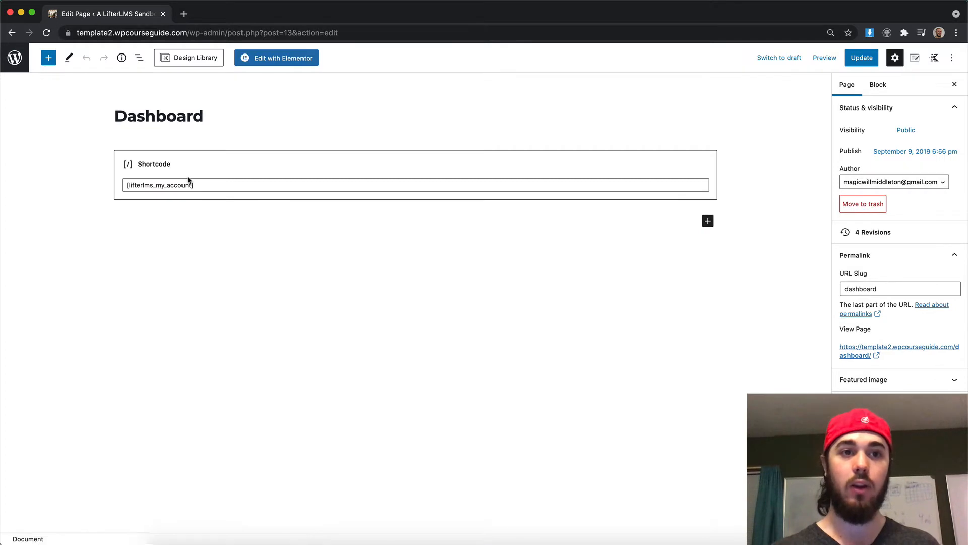
mouse_move(162, 171)
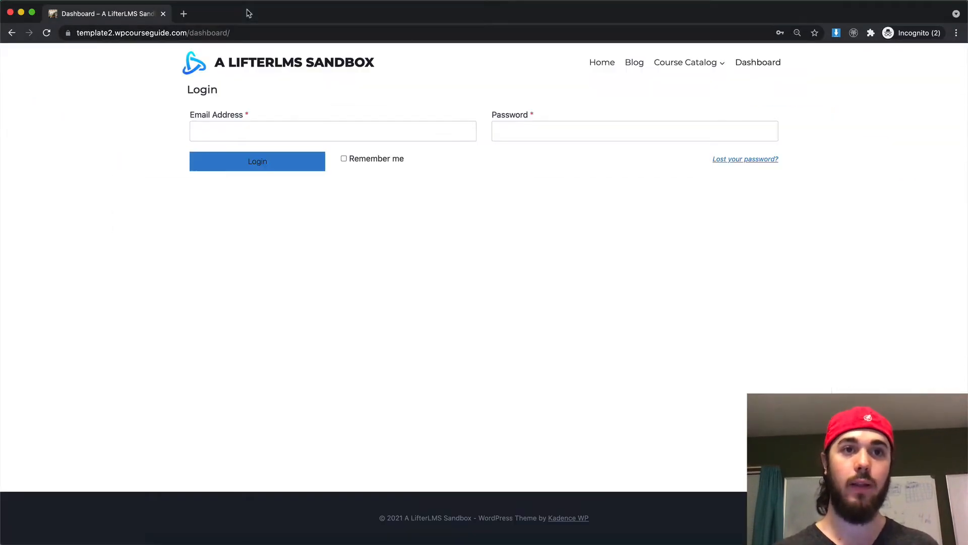
mouse_move(164, 271)
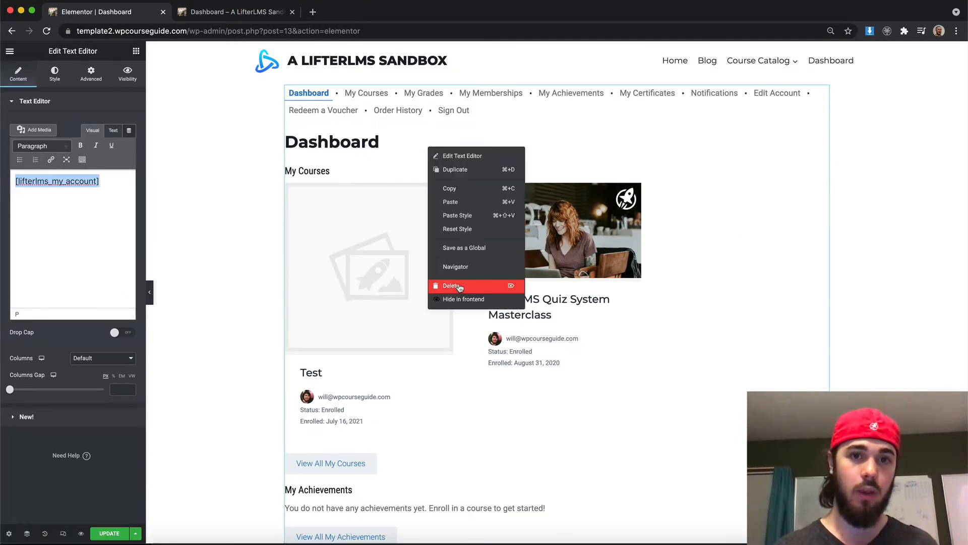
Delete the dashboard shortcode widget and add a heading reading 'Logged In'
left_click(453, 286)
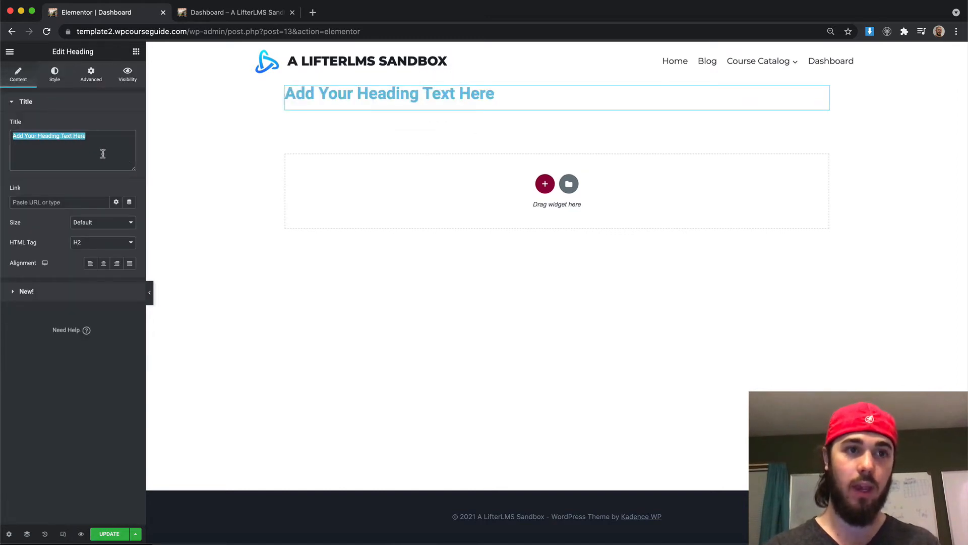
type("Logged")
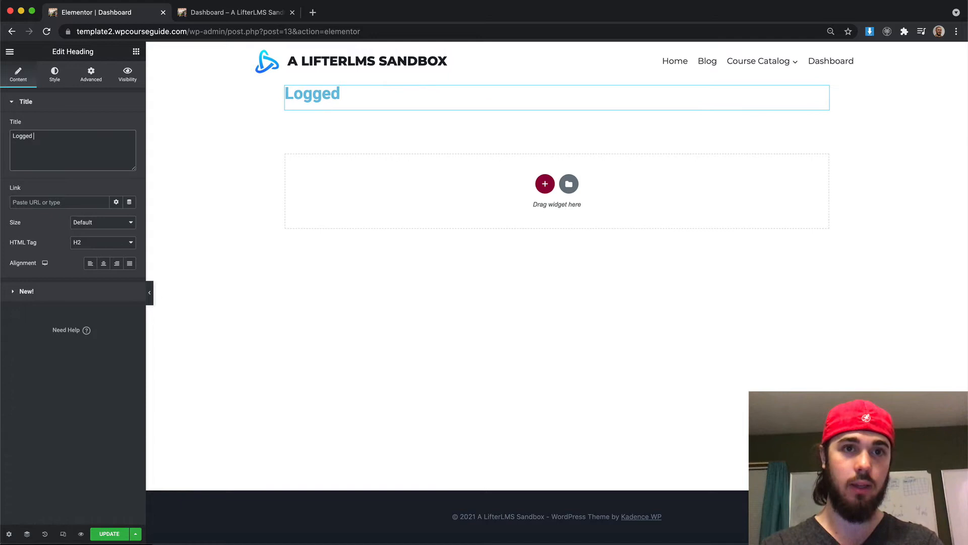
type("In")
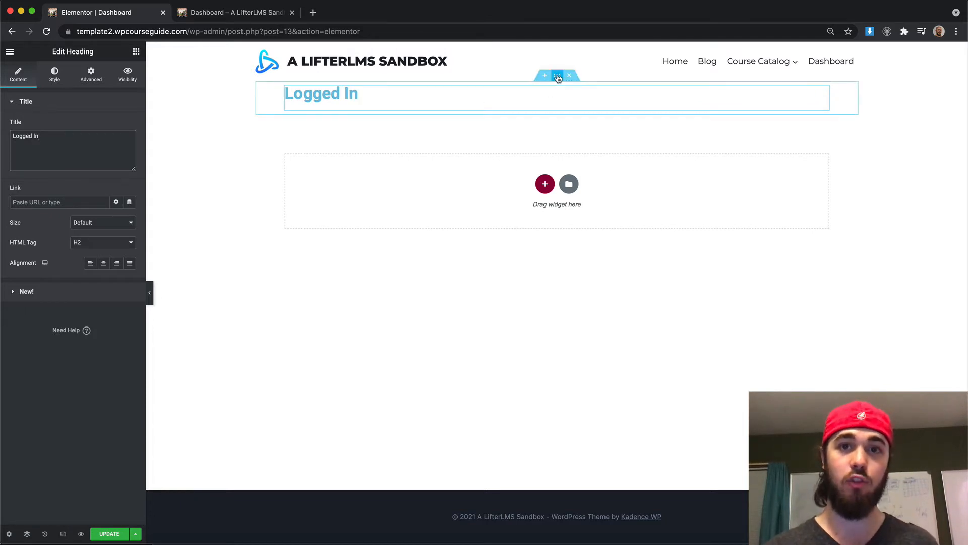
Duplicate the heading section and retitle the copy 'Logged Out'
left_click(556, 75)
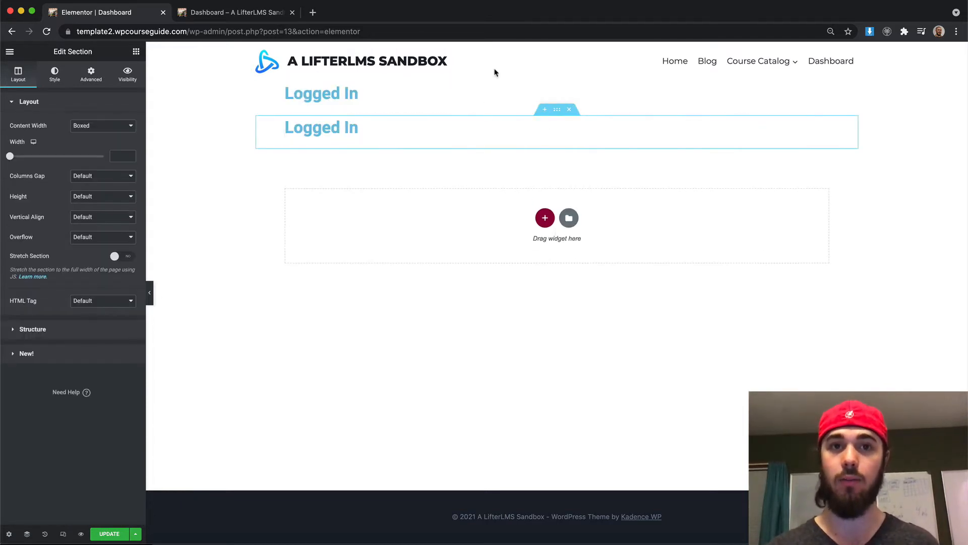
left_click(322, 127)
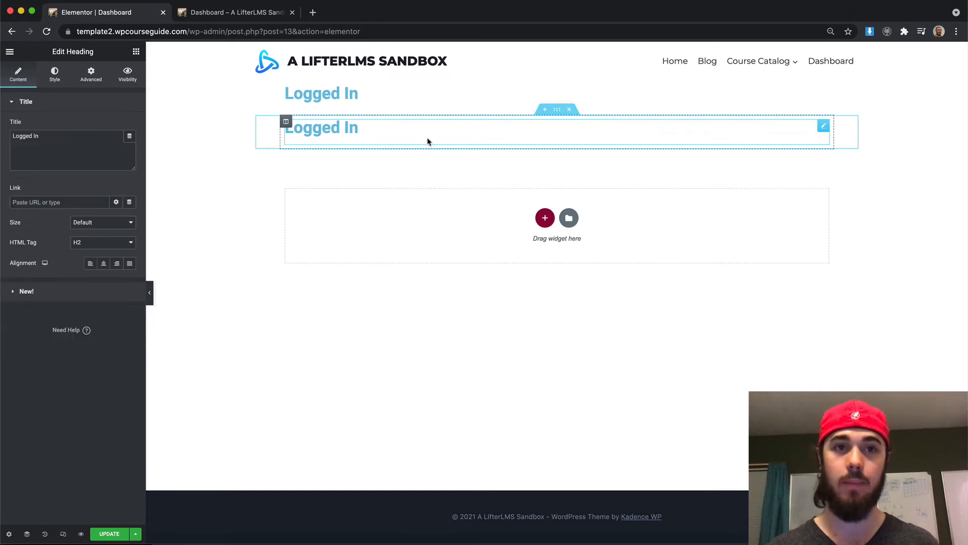
type("Logged O")
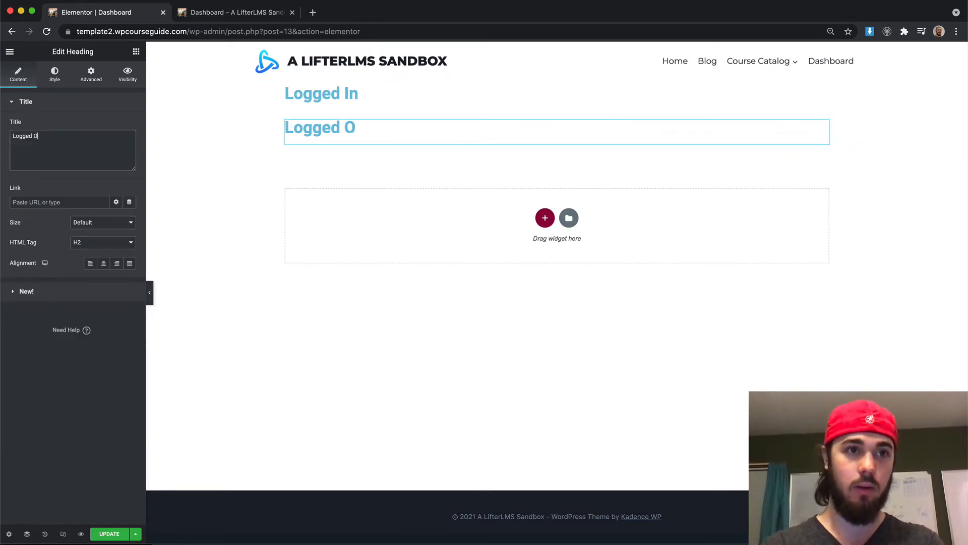
type("ut")
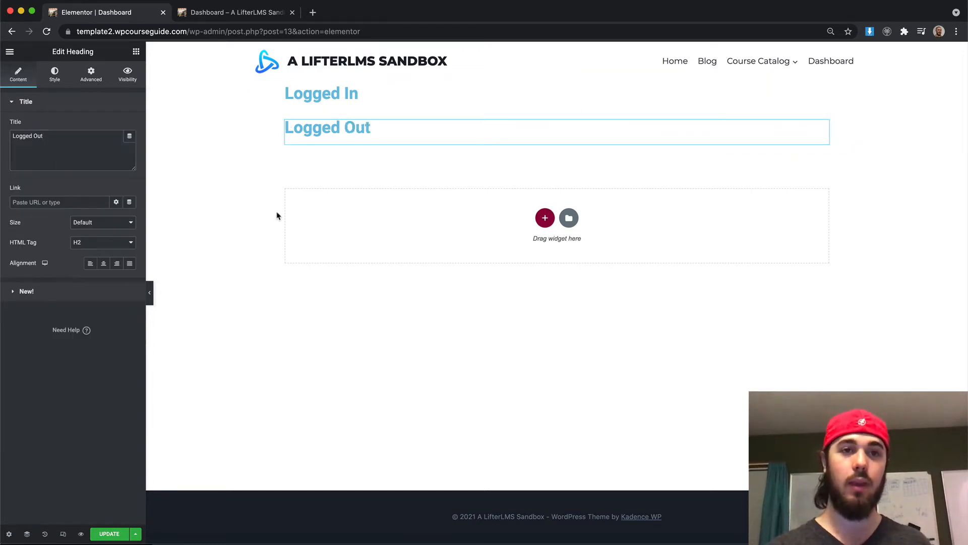
left_click(321, 93)
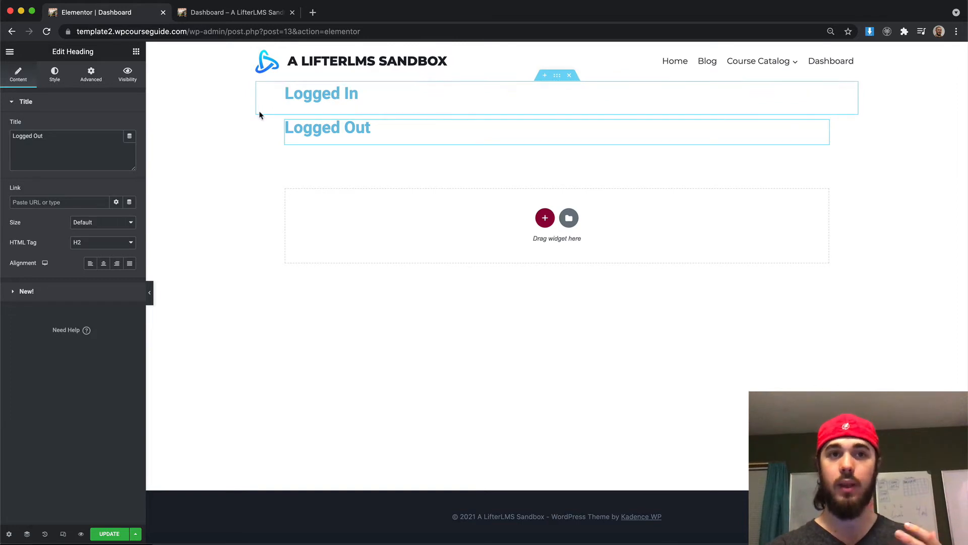
left_click(419, 105)
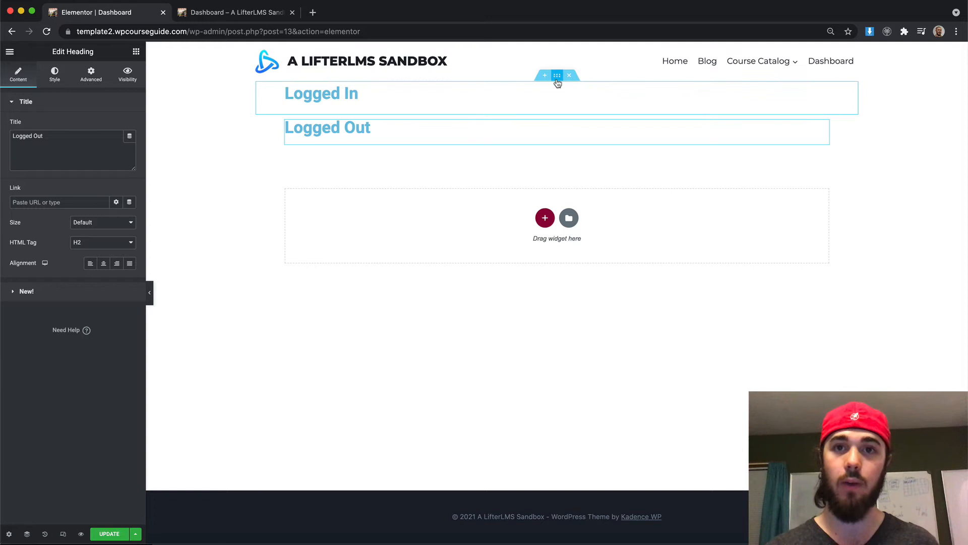
Switch Visibility on in the Logged In section's Visibility tab
left_click(556, 75)
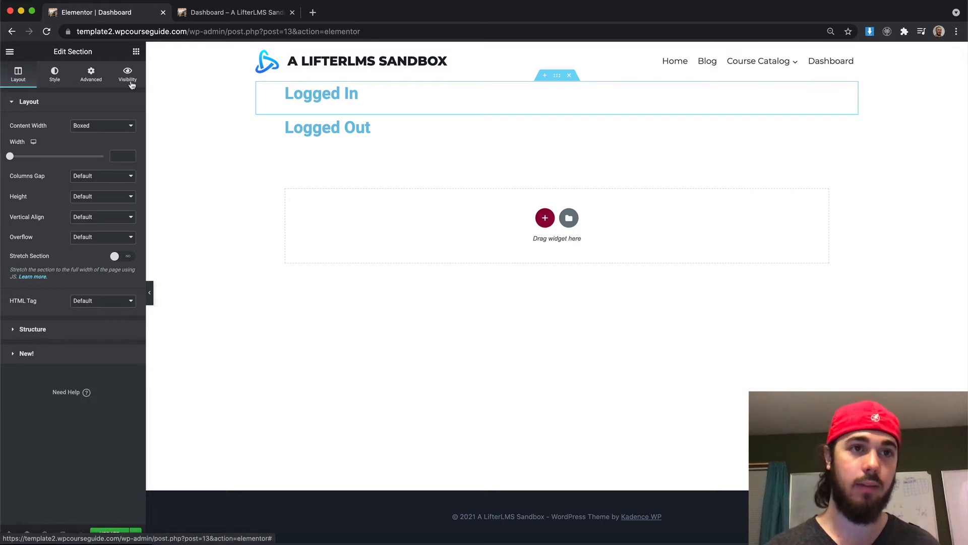
left_click(127, 72)
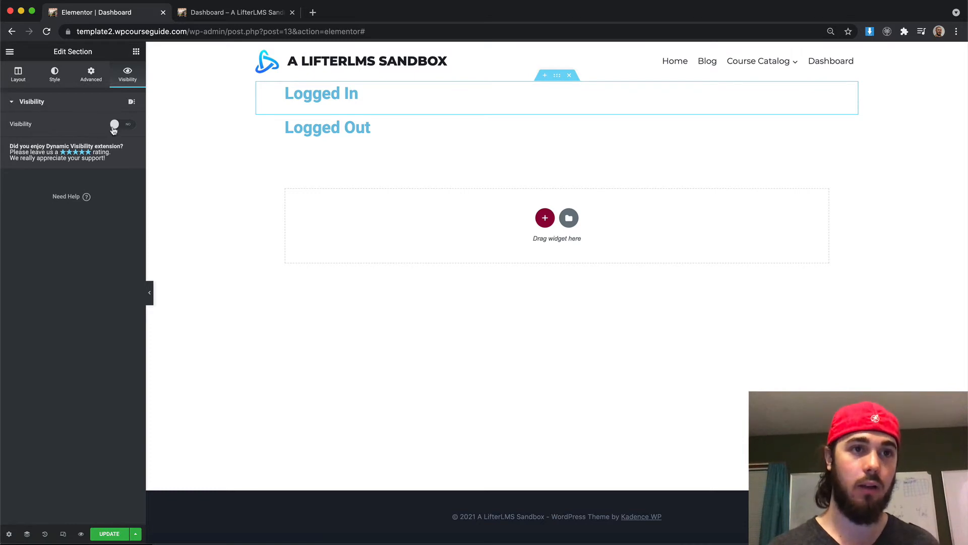
left_click(123, 124)
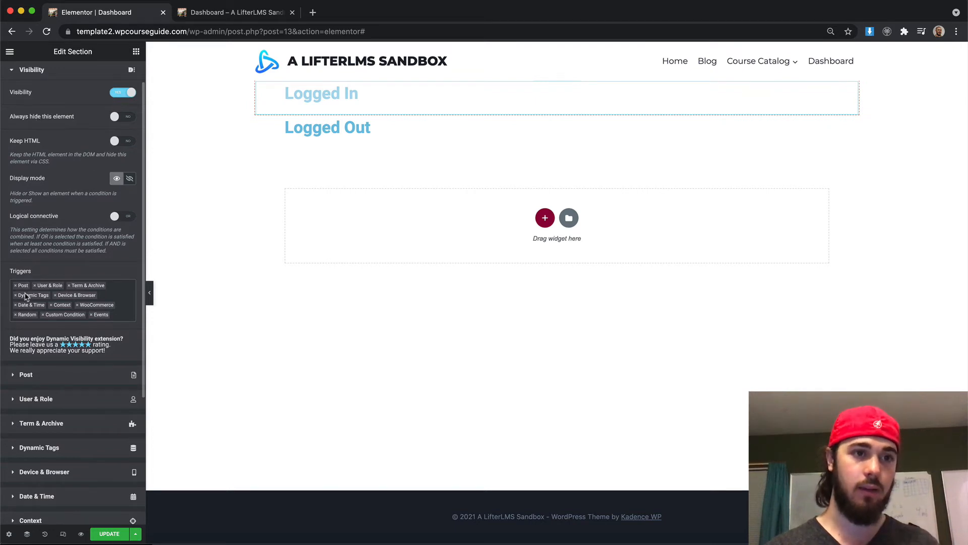
mouse_move(34, 295)
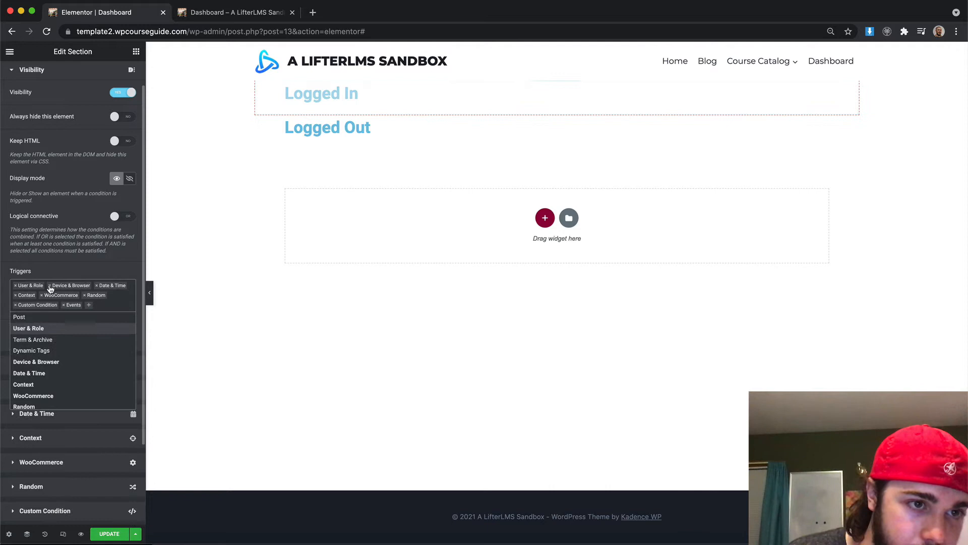
Check the Date & Time settings, then remove Date & Time and Events, keeping User & Role
left_click(55, 284)
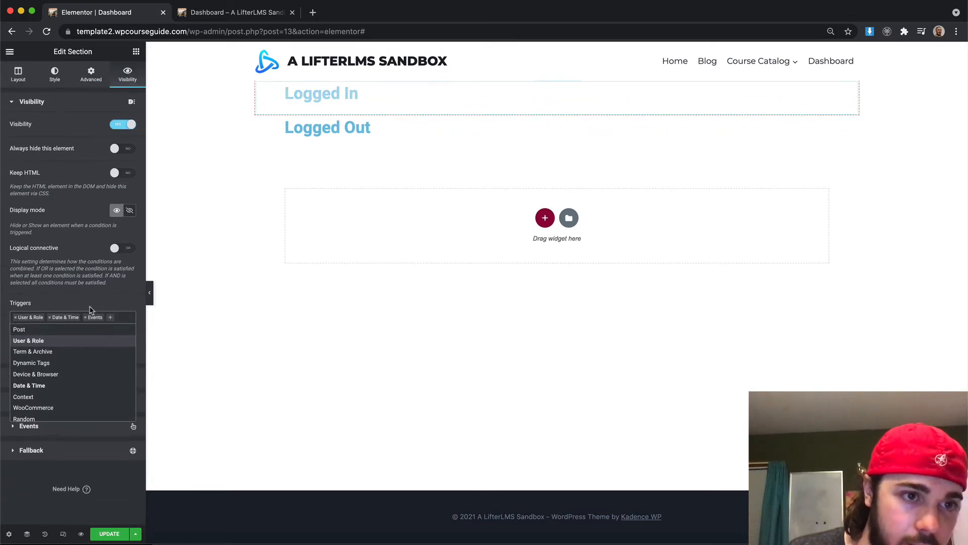
left_click(91, 317)
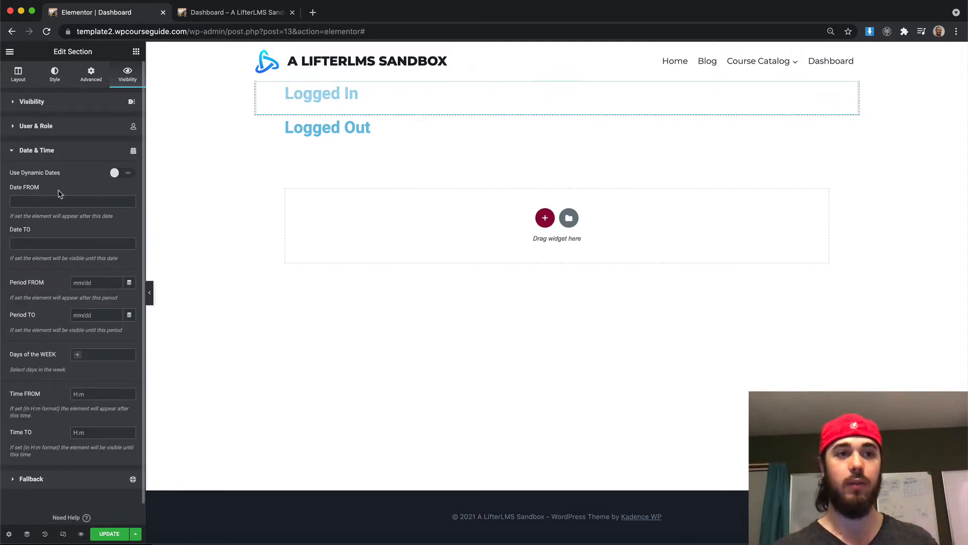
left_click(72, 200)
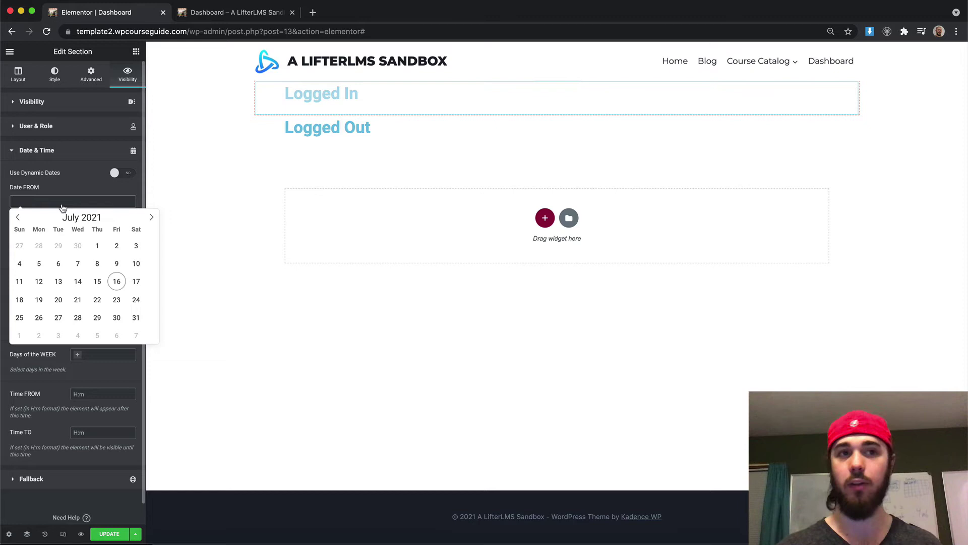
left_click(32, 101)
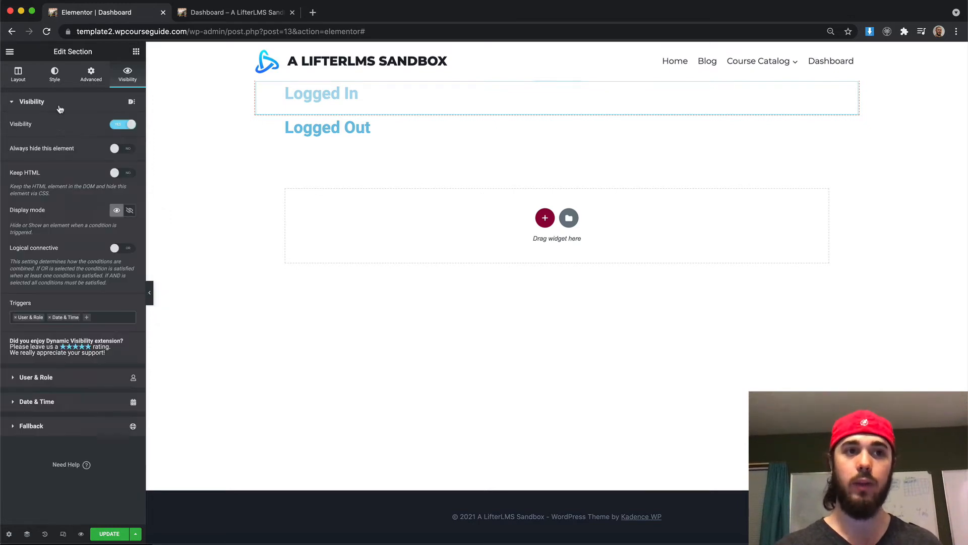
left_click(61, 316)
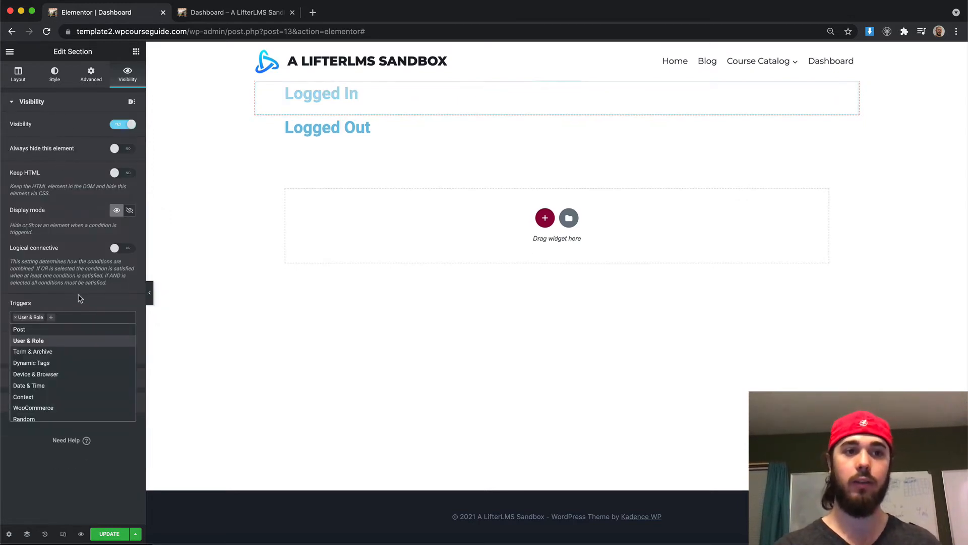
left_click(28, 341)
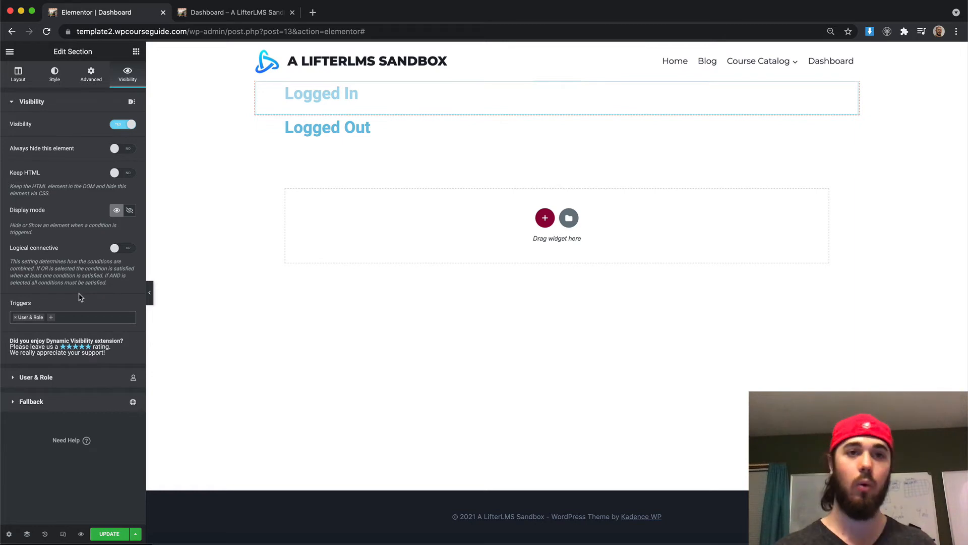
left_click(321, 93)
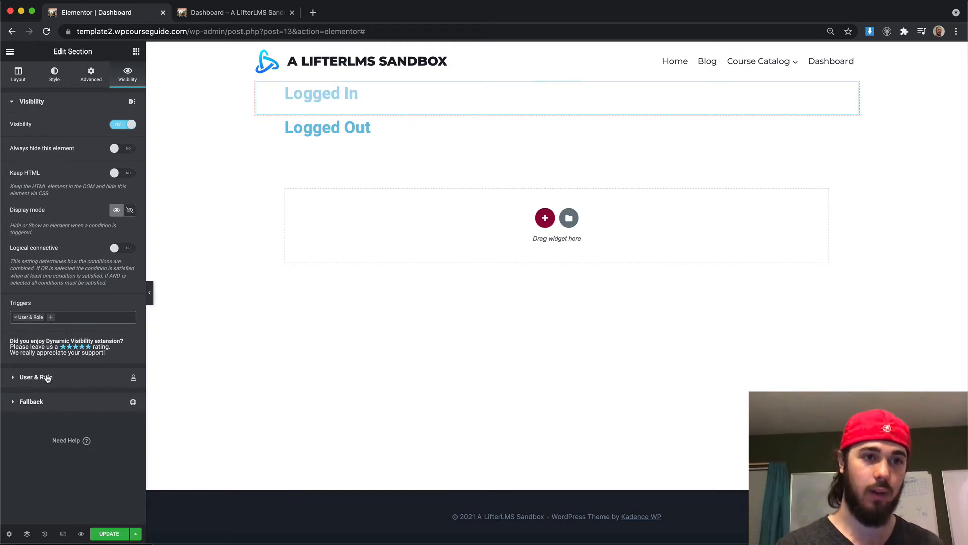
mouse_move(116, 210)
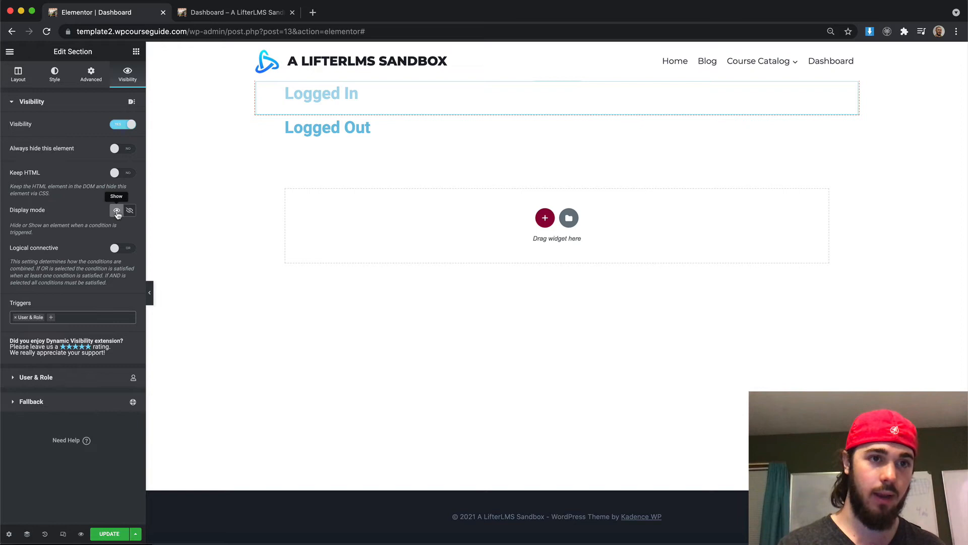
mouse_move(38, 215)
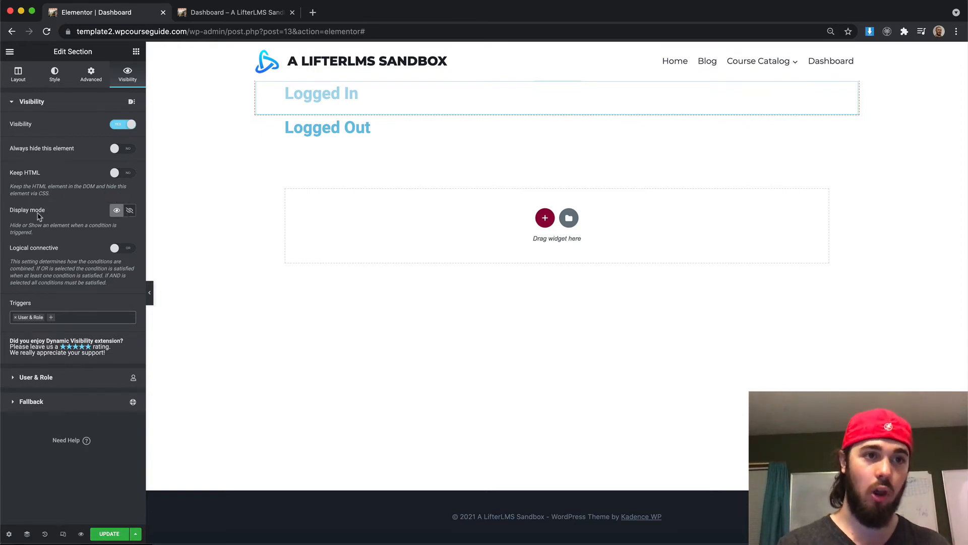
mouse_move(130, 210)
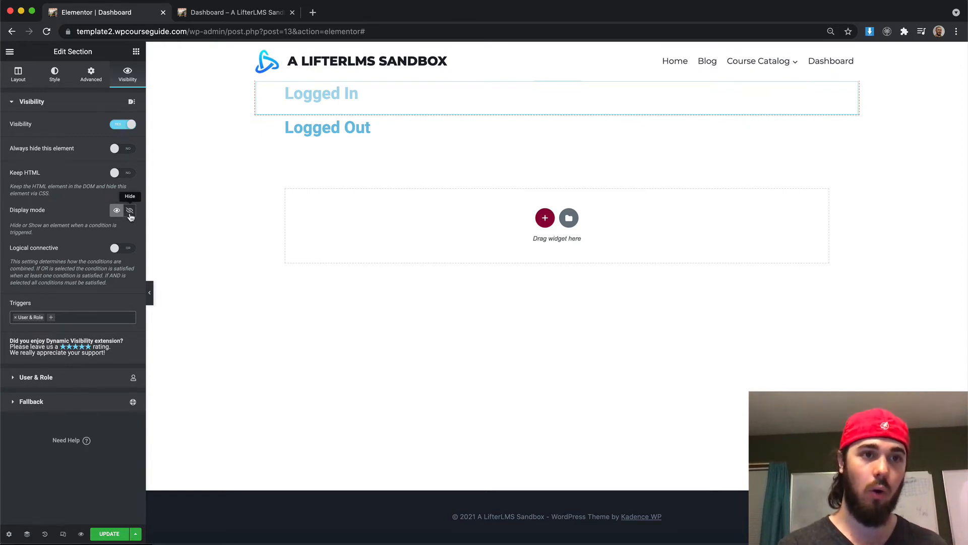
Set Display mode to Hide and pick 'Visitor (non logged User)' under User & Role Roles
left_click(35, 377)
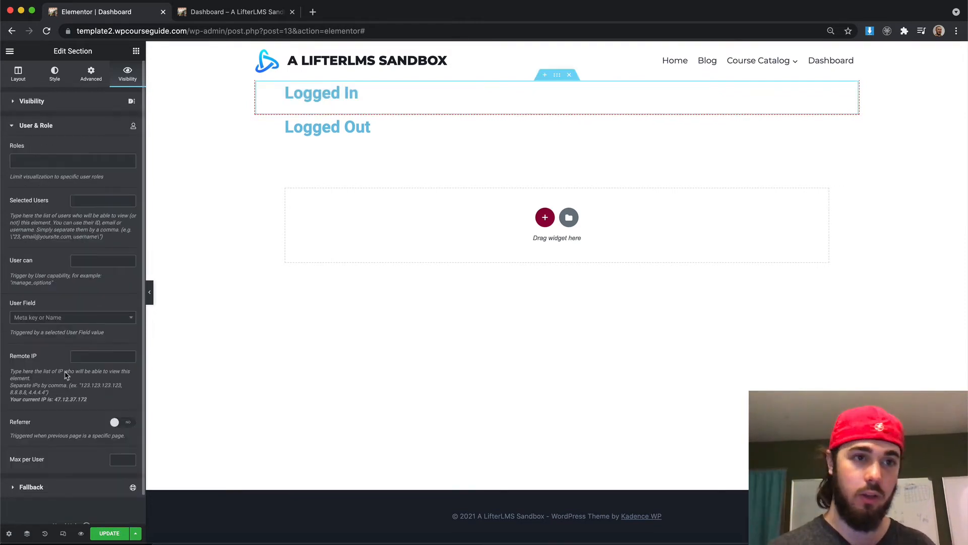
left_click(73, 160)
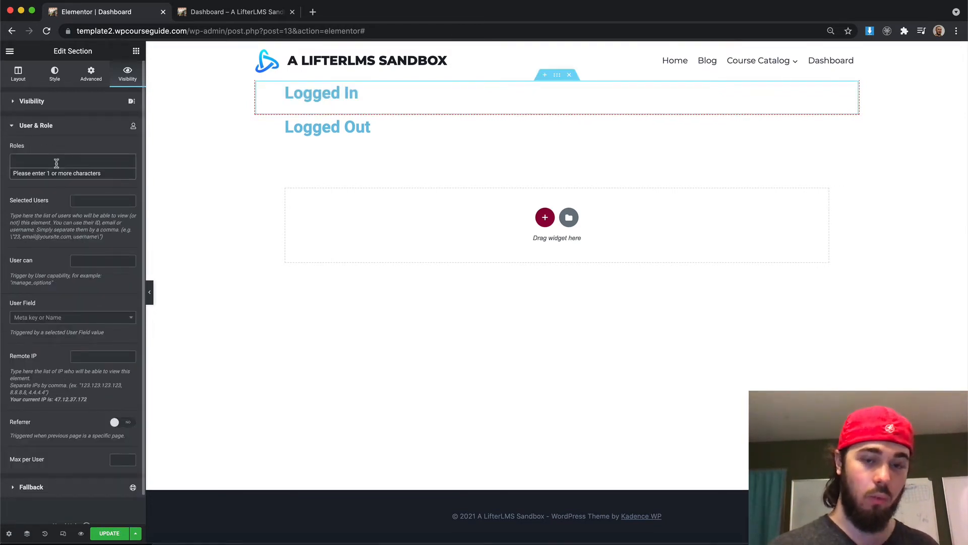
left_click(73, 160)
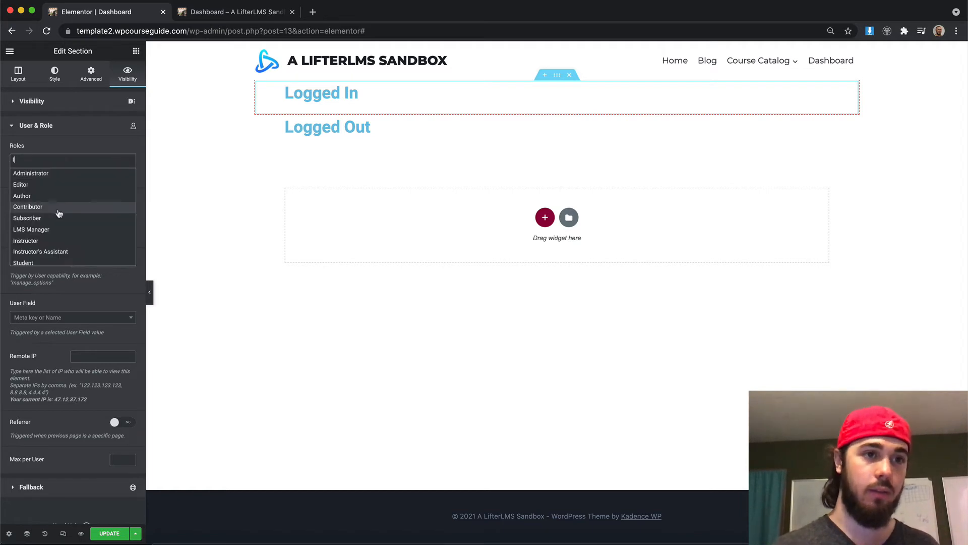
scroll("down", 3)
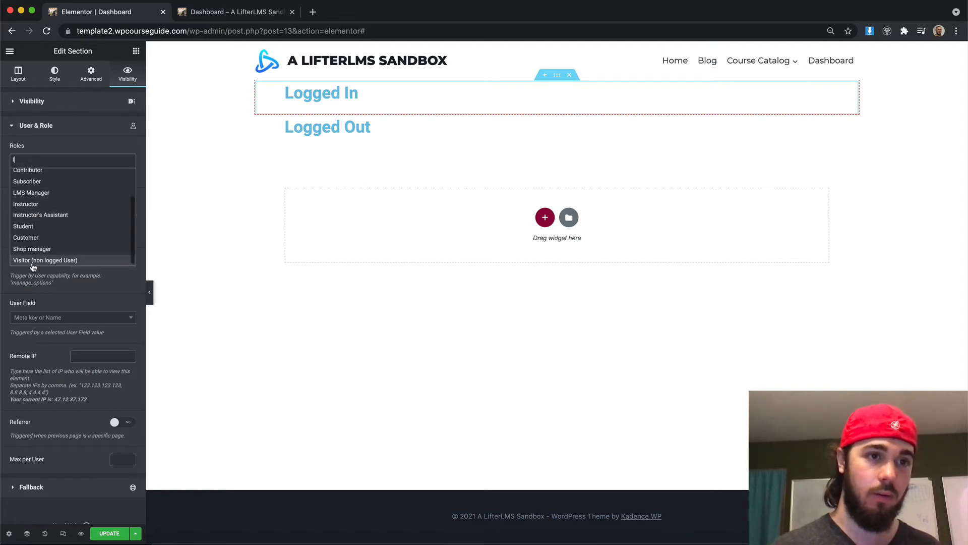
left_click(45, 259)
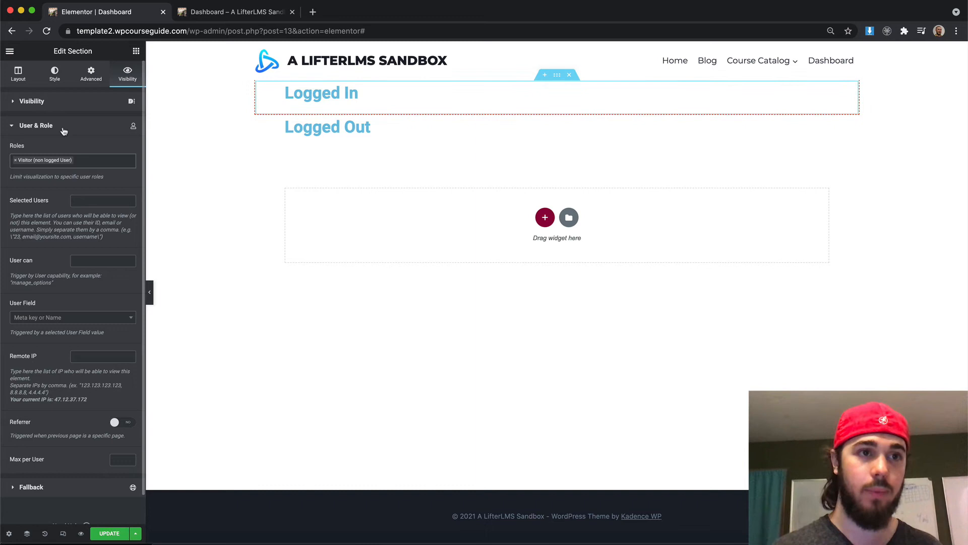
left_click(102, 200)
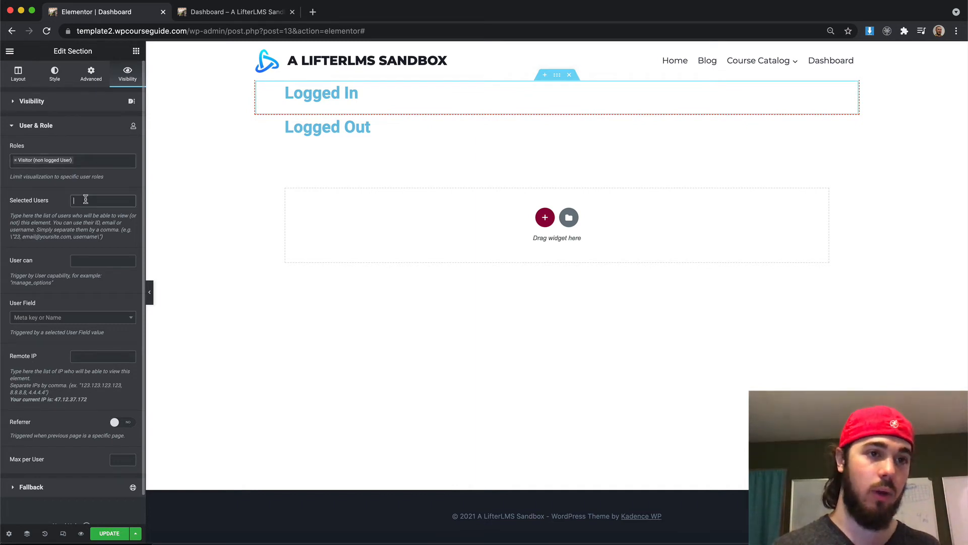
mouse_move(66, 261)
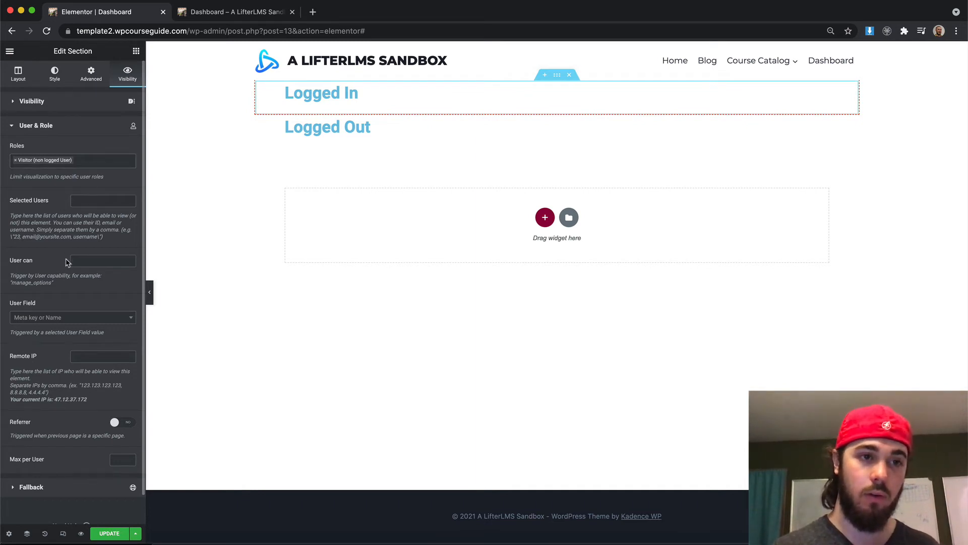
mouse_move(19, 152)
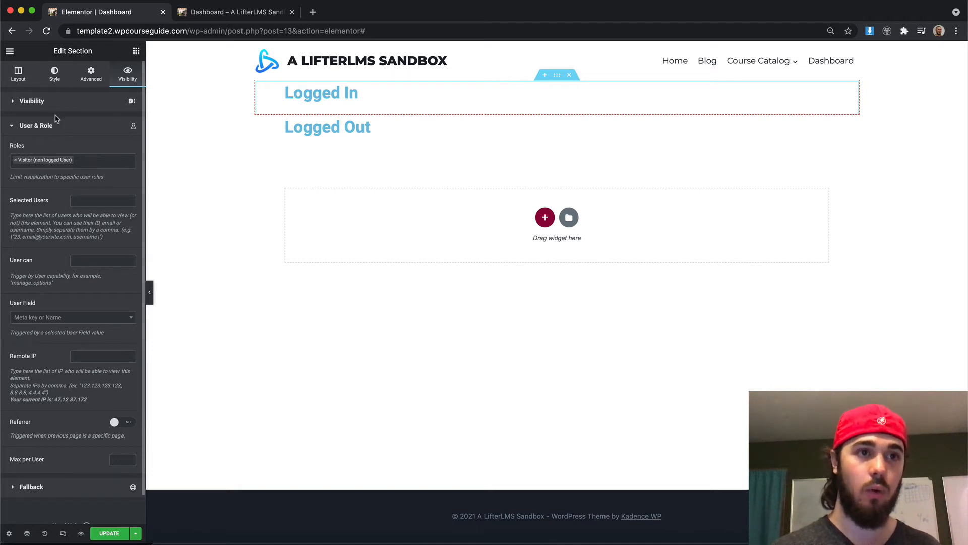
left_click(30, 101)
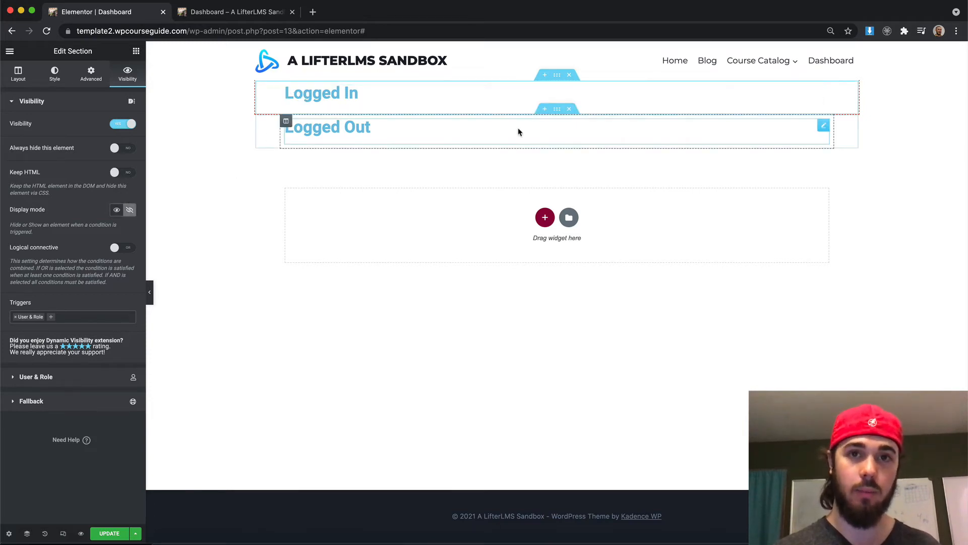
mouse_move(558, 119)
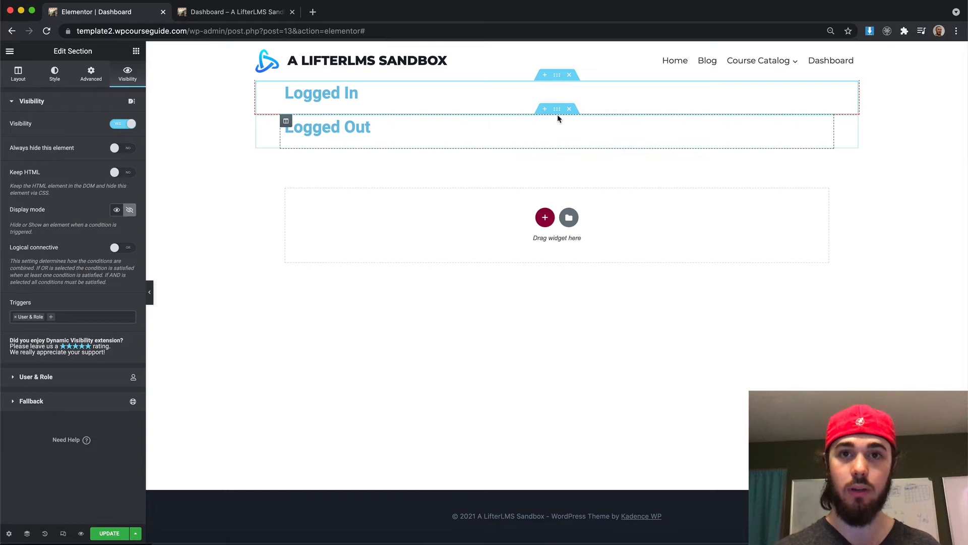
Turn on visibility for the Logged Out section and keep only the User & Role trigger
left_click(123, 123)
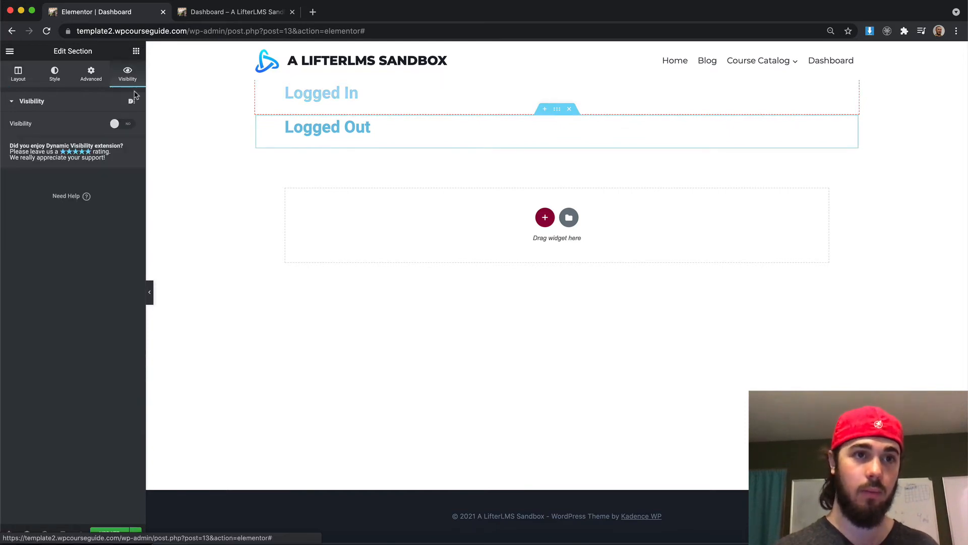
left_click(123, 123)
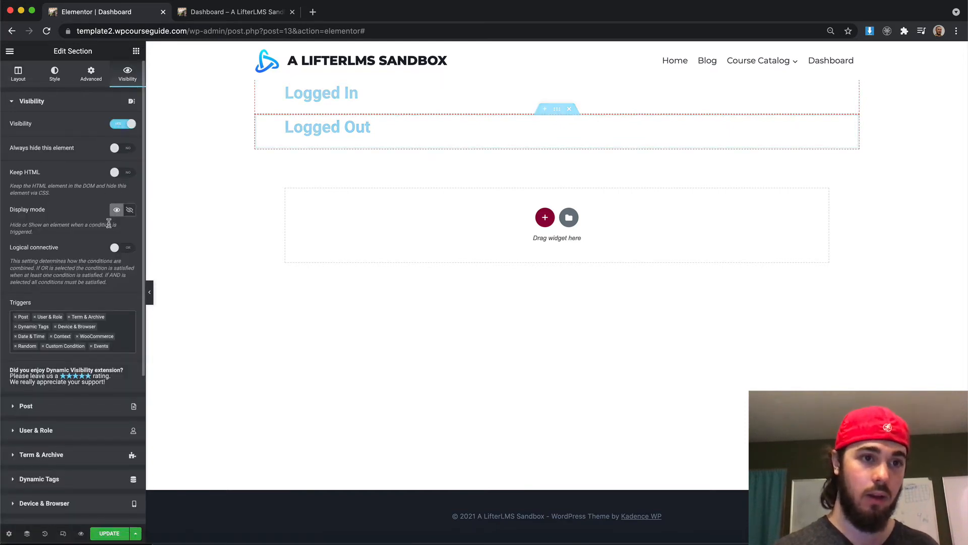
left_click(17, 317)
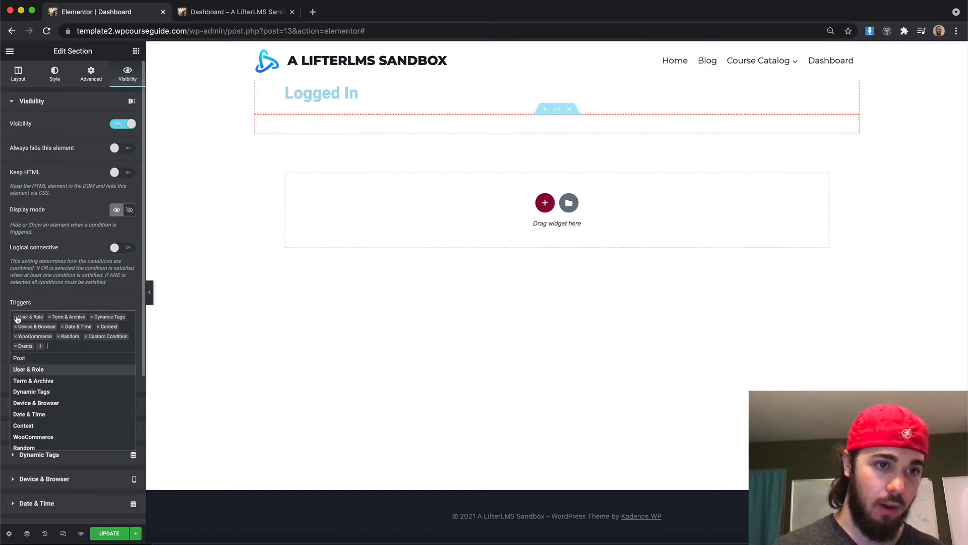
left_click(79, 316)
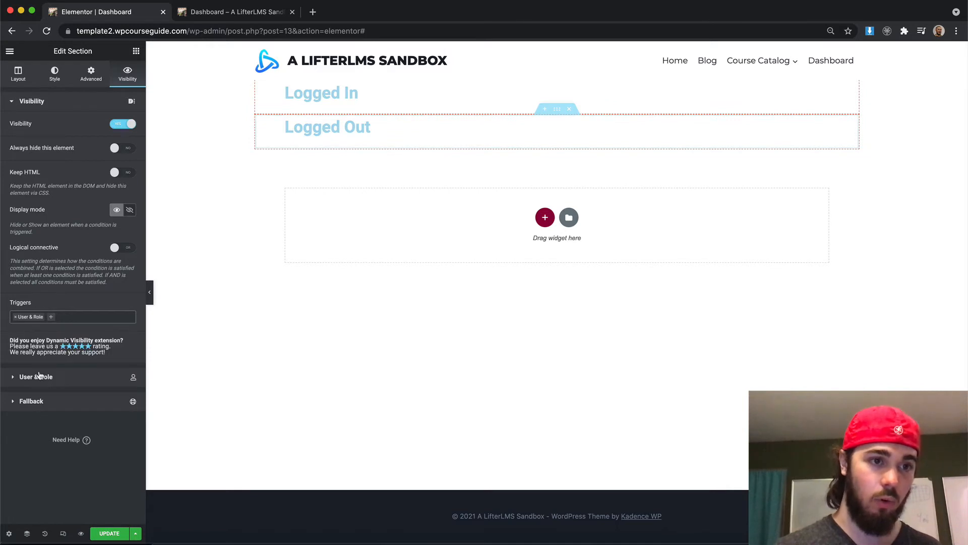
Set Display mode to Show with the 'Visitor (non logged User)' role
left_click(35, 376)
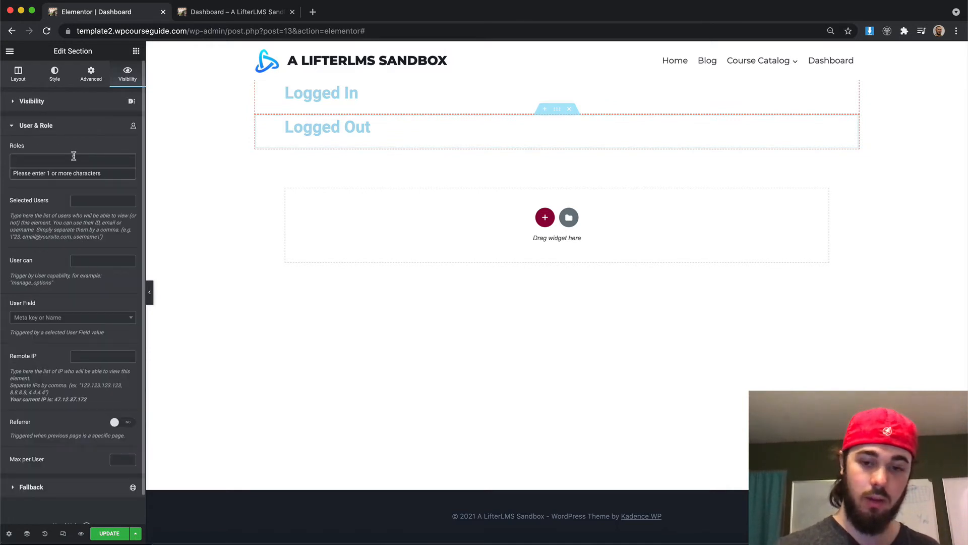
left_click(72, 160)
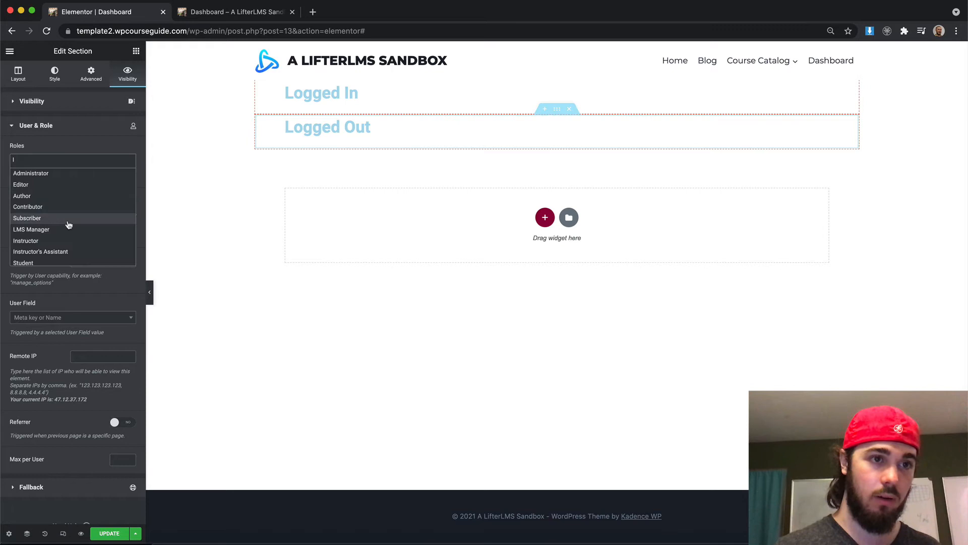
left_click(30, 101)
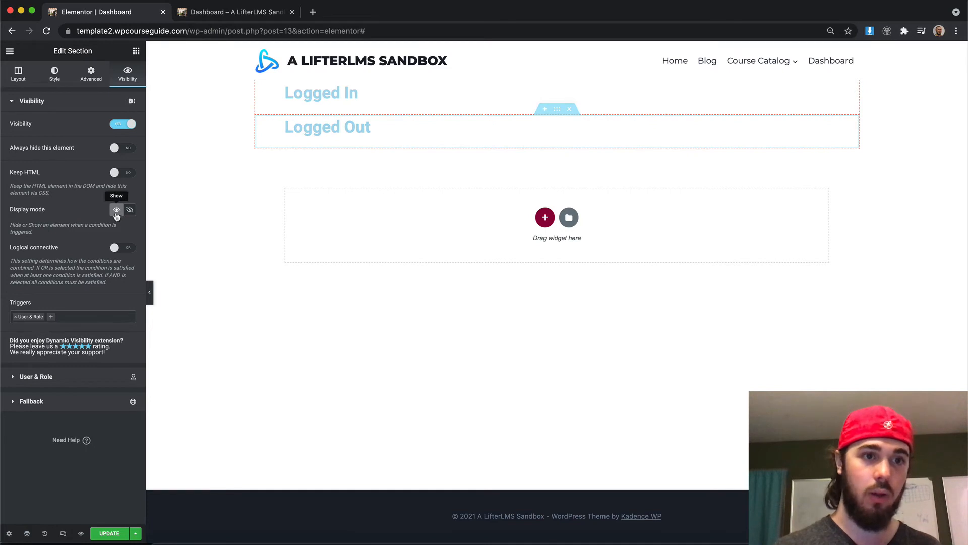
left_click(36, 376)
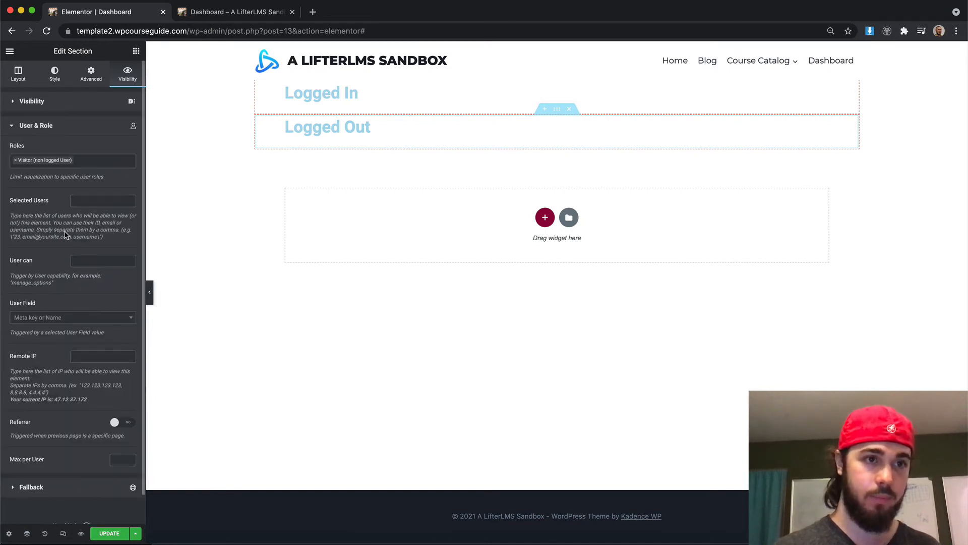
left_click(31, 101)
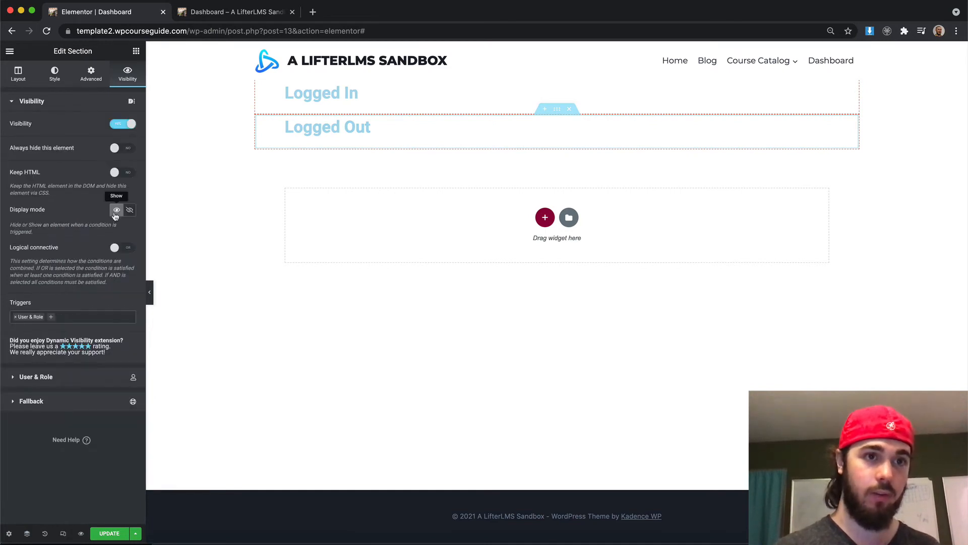
left_click(36, 377)
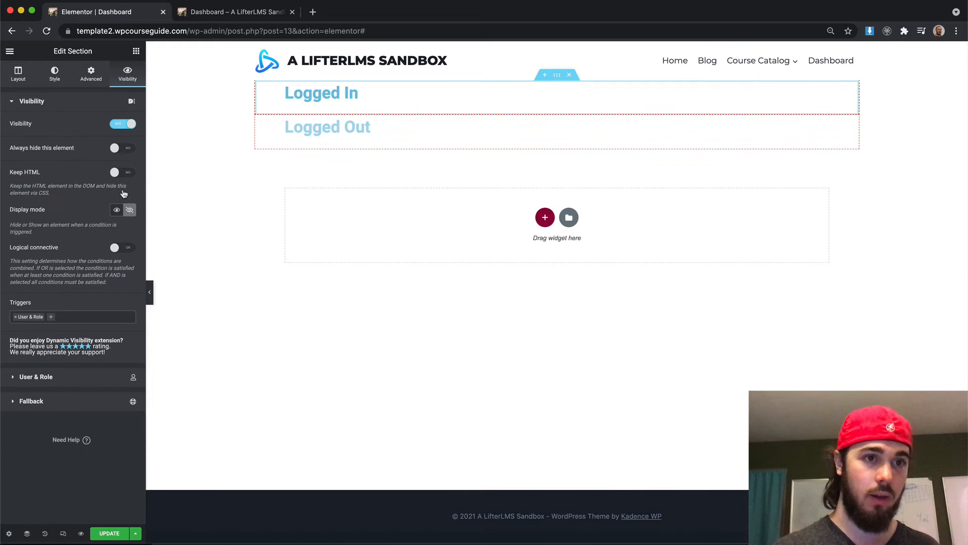
left_click(36, 376)
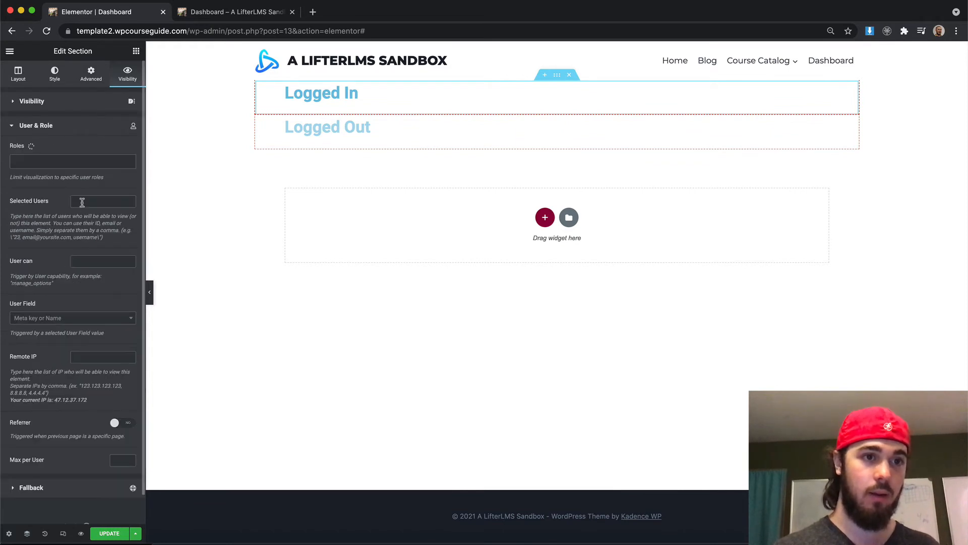
left_click(73, 160)
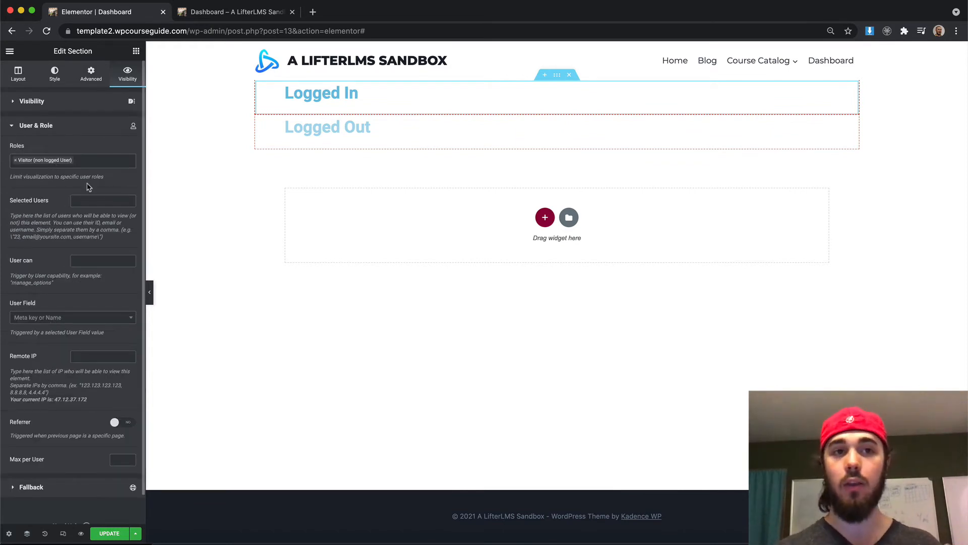
mouse_move(125, 506)
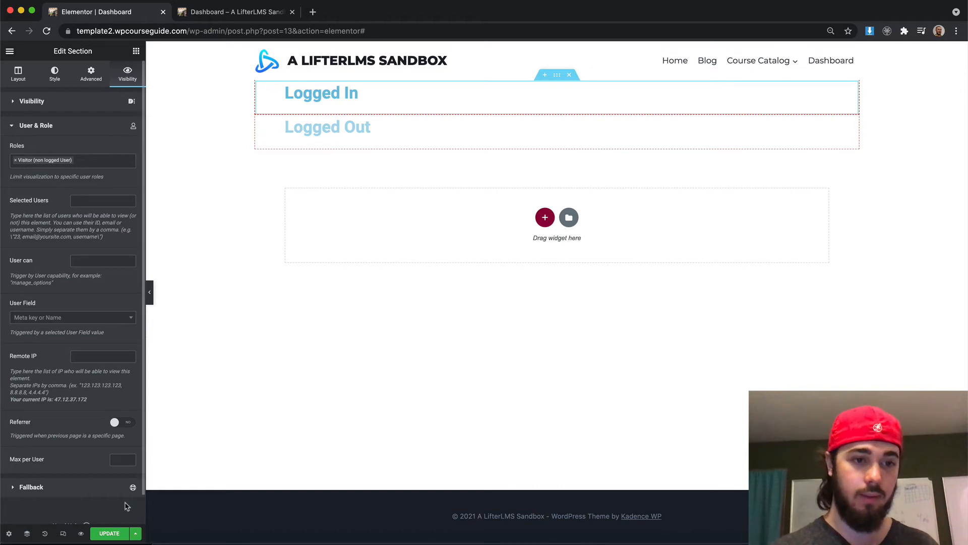
Update the page and view the Dashboard in the logged-out incognito window
left_click(109, 533)
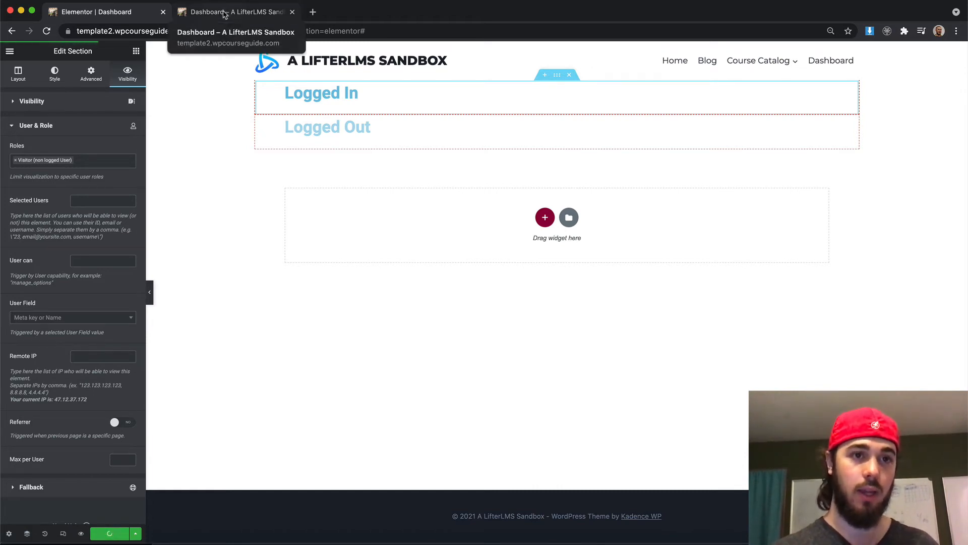
mouse_move(239, 20)
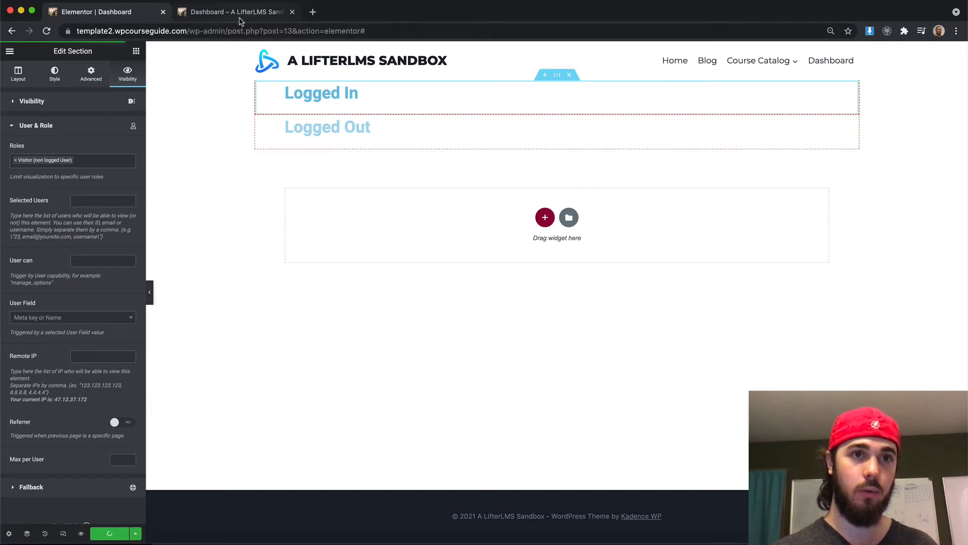
mouse_move(236, 12)
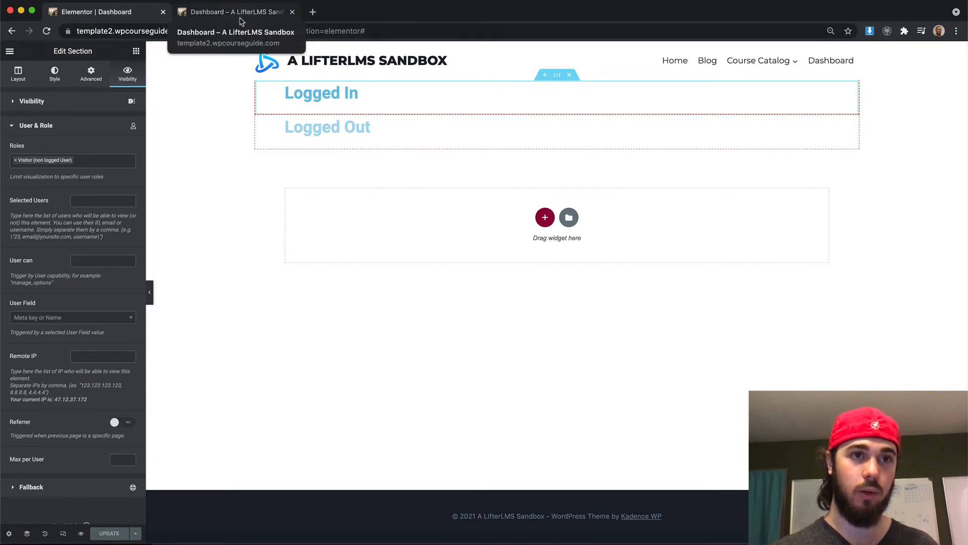
left_click(235, 11)
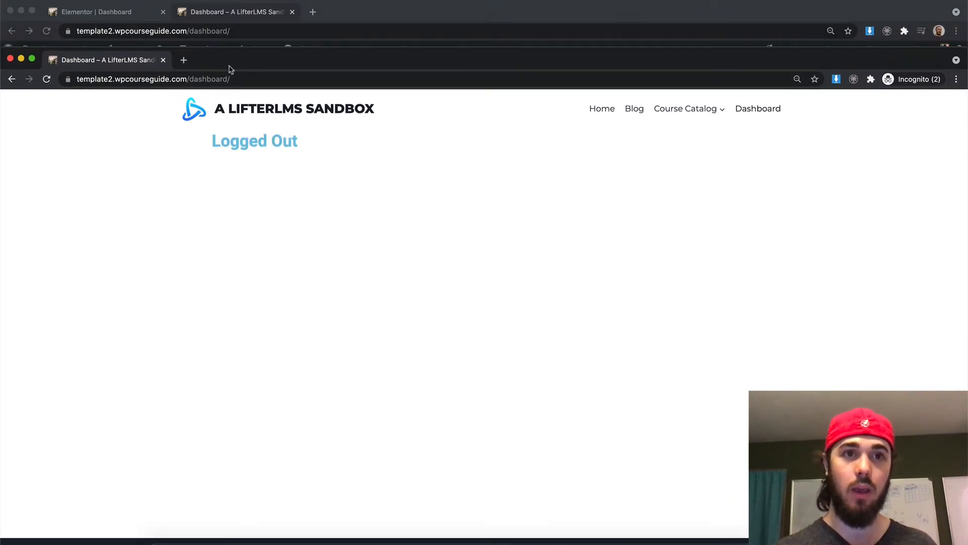
mouse_move(258, 24)
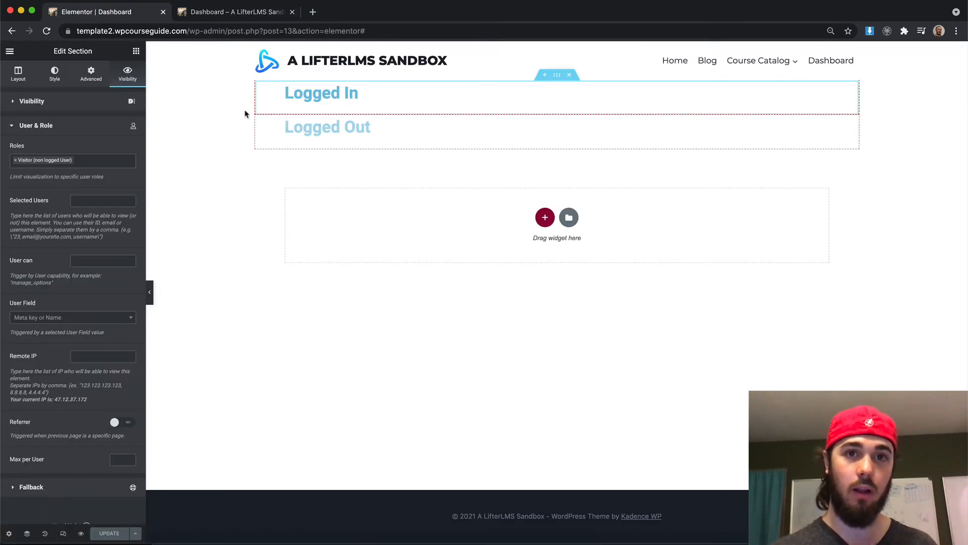
mouse_move(371, 170)
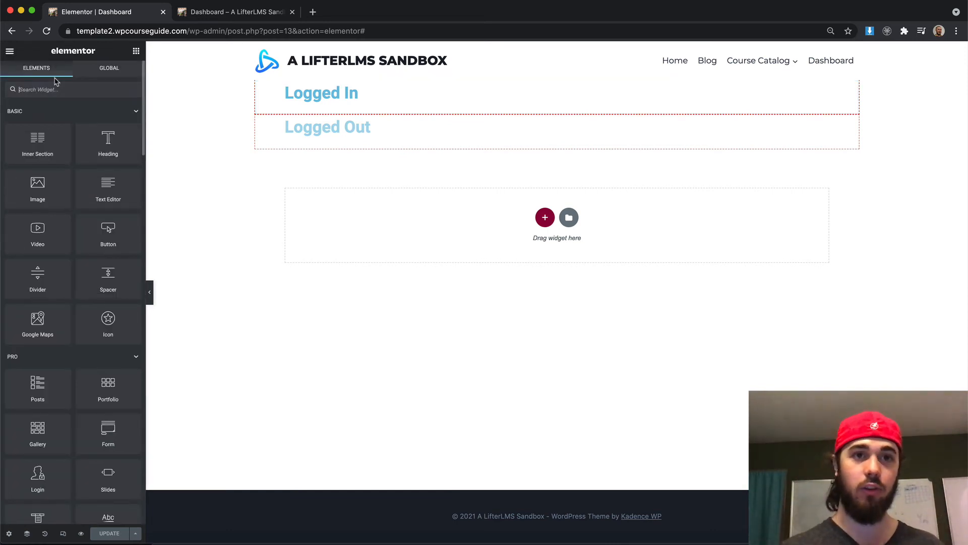
mouse_move(78, 115)
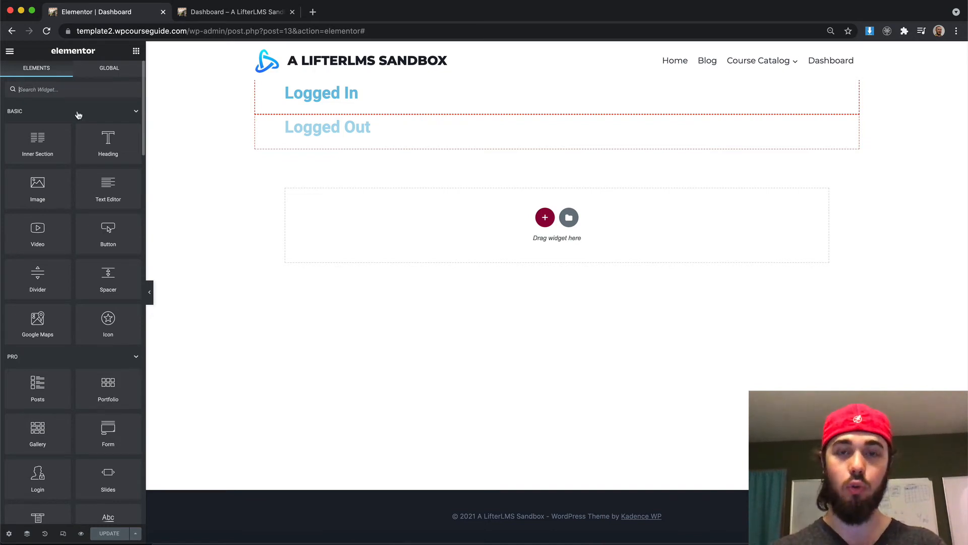
Add a Shortcode widget under Logged In containing [lifterlms_my_account] and apply it
type("short")
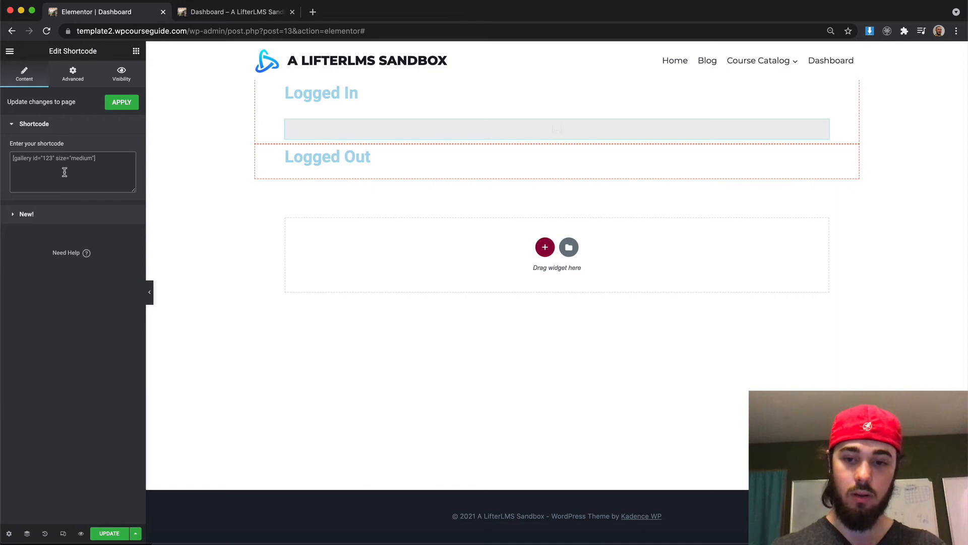
type("[lifterlms]")
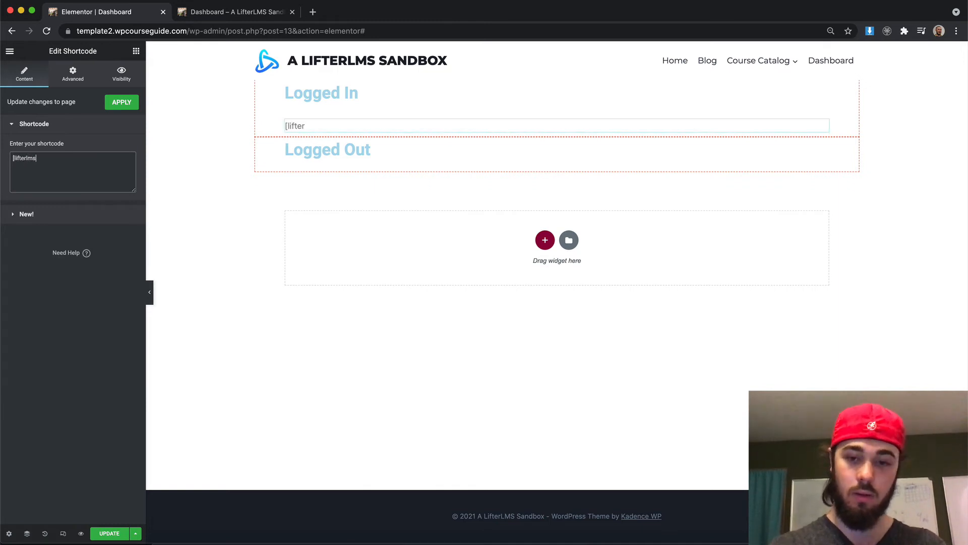
type("_my_account]")
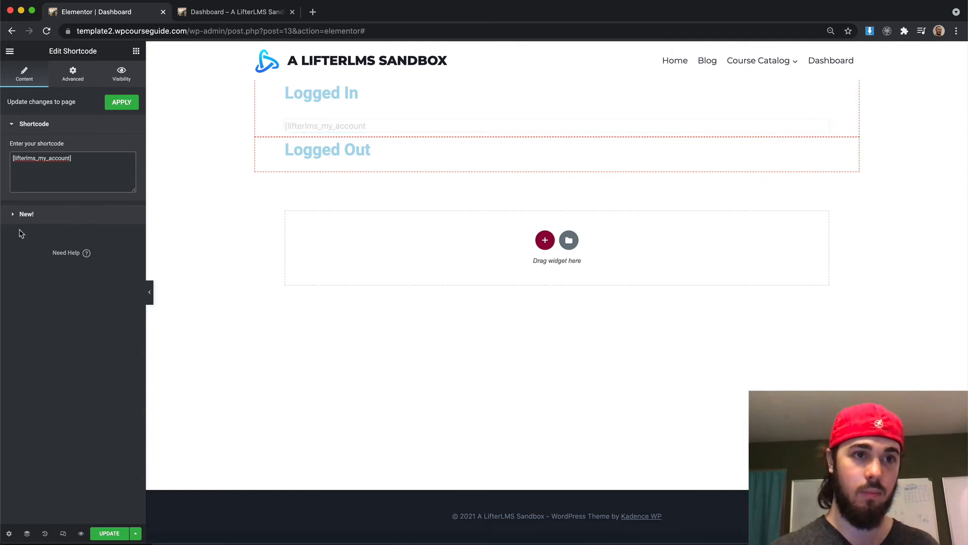
left_click(121, 102)
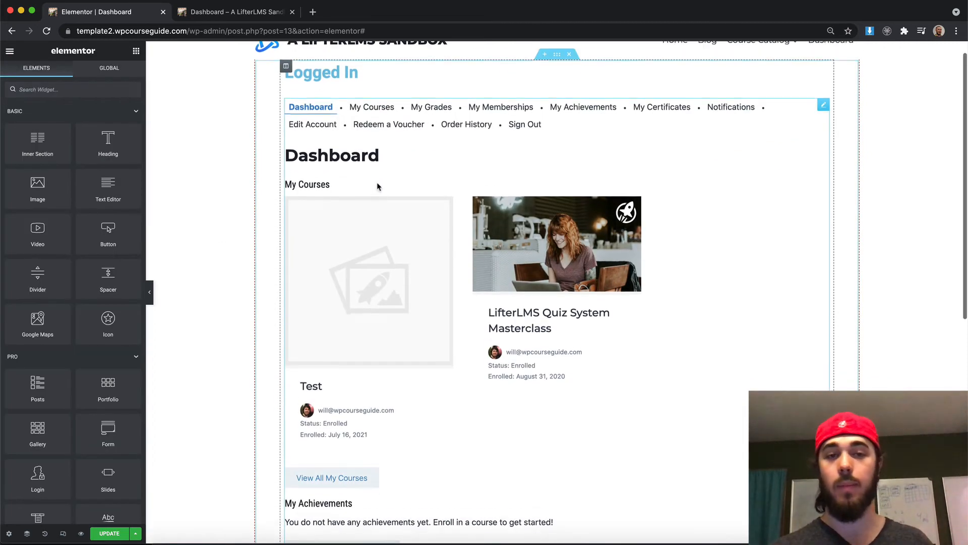
Reload the live Dashboard tab to see the logged-in view, then return to the editor
scroll("down", 3)
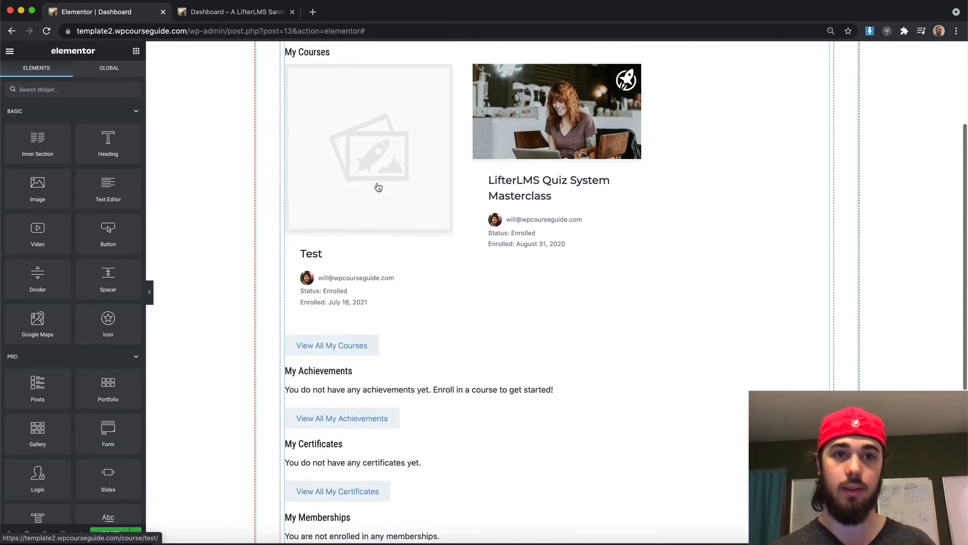
scroll("up", 3)
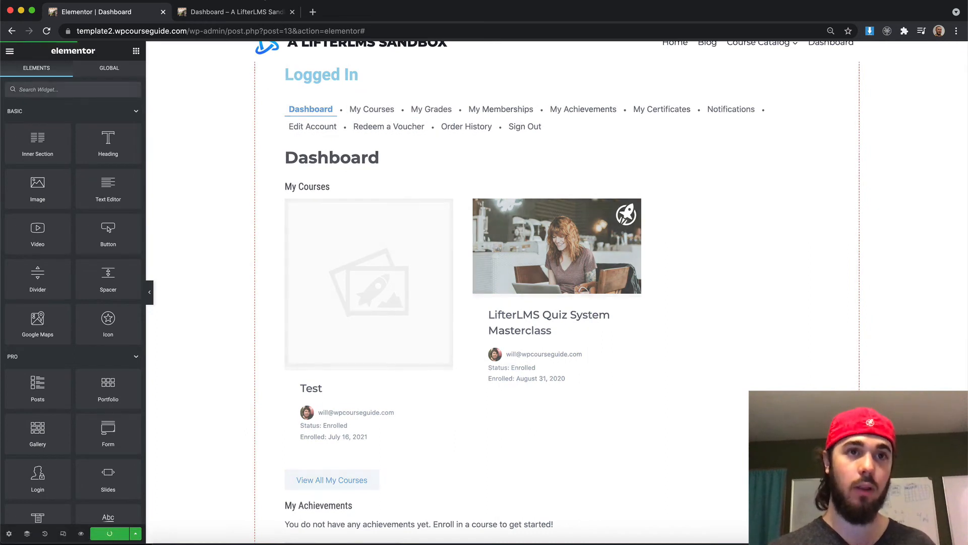
mouse_move(235, 12)
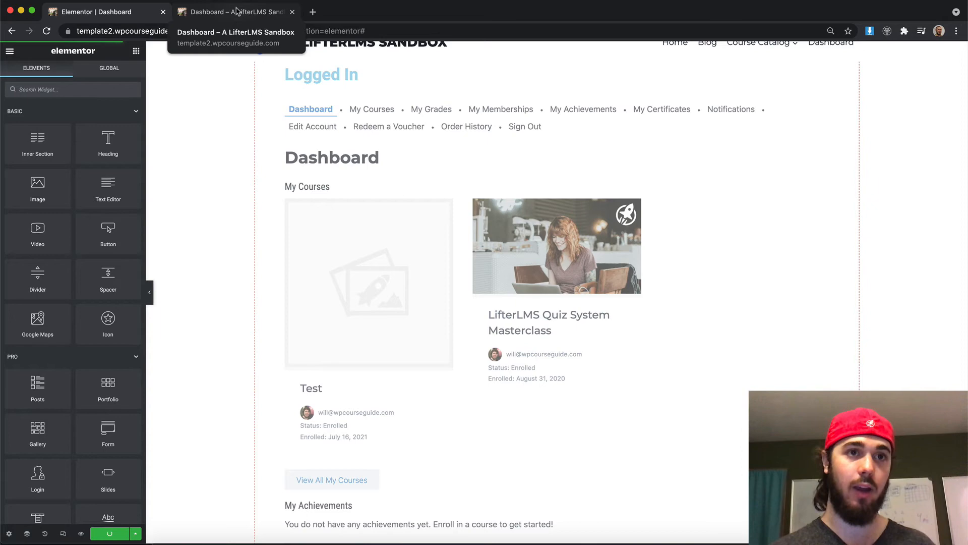
left_click(235, 11)
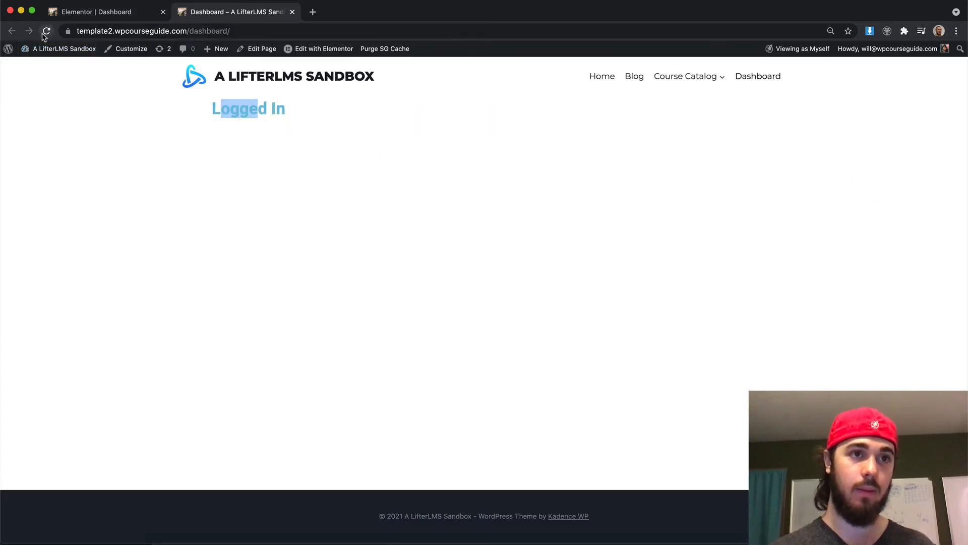
left_click(46, 31)
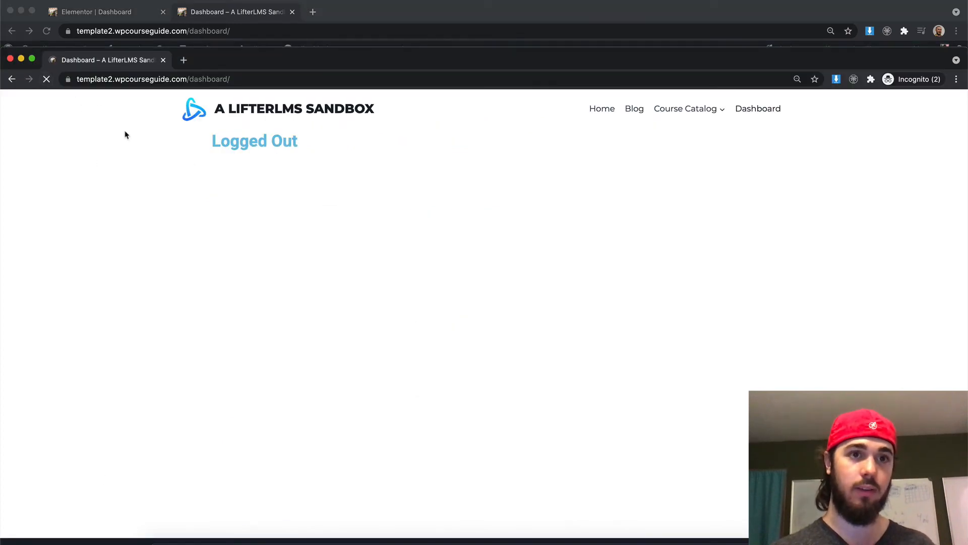
left_click(92, 11)
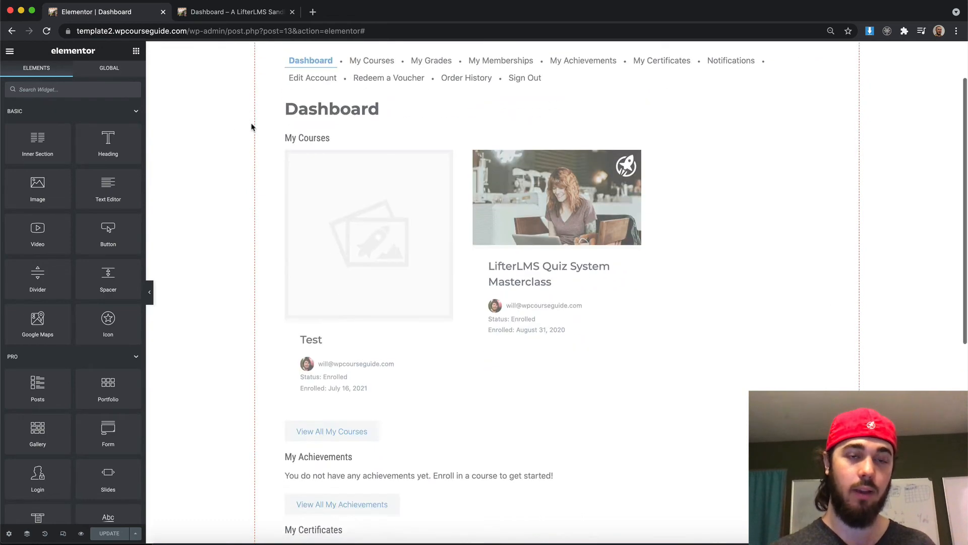
Add the Login widget under the Logged Out heading and update the page
scroll("down", 3)
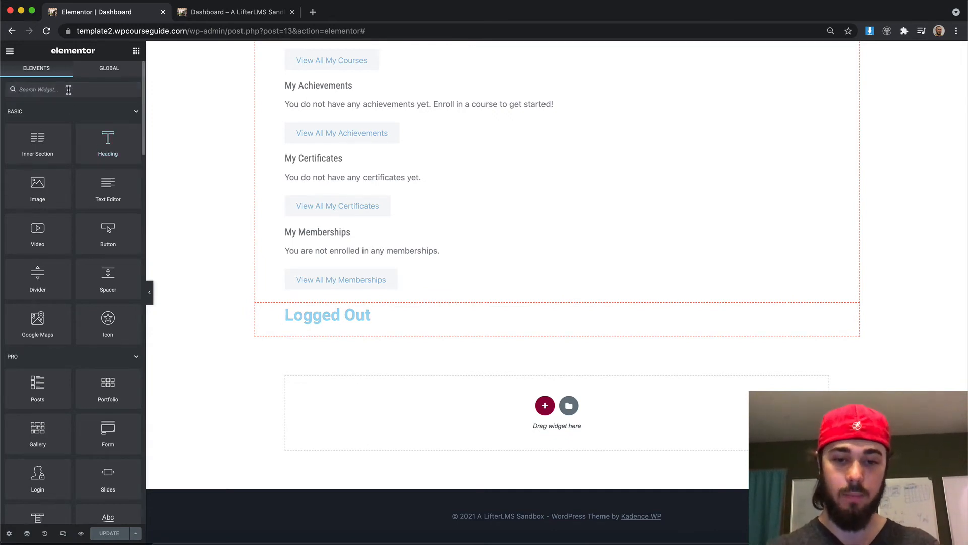
type("login")
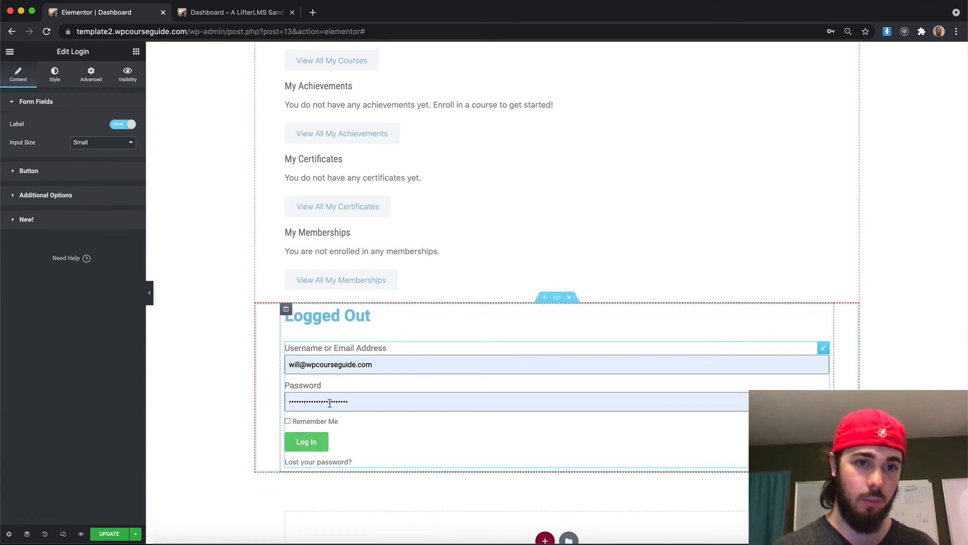
left_click(109, 534)
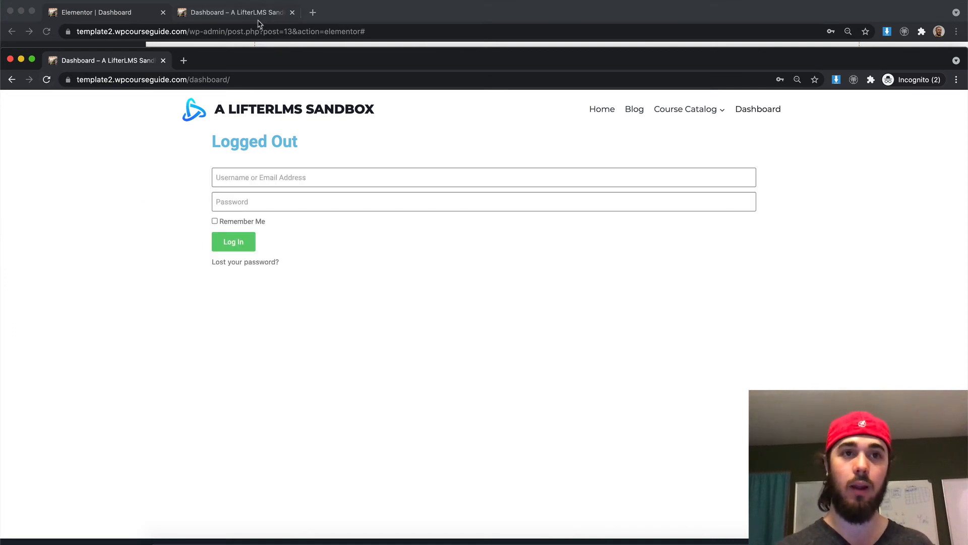
Compare the logged-in and logged-out live Dashboard views, then go back to the Elementor editor
left_click(233, 241)
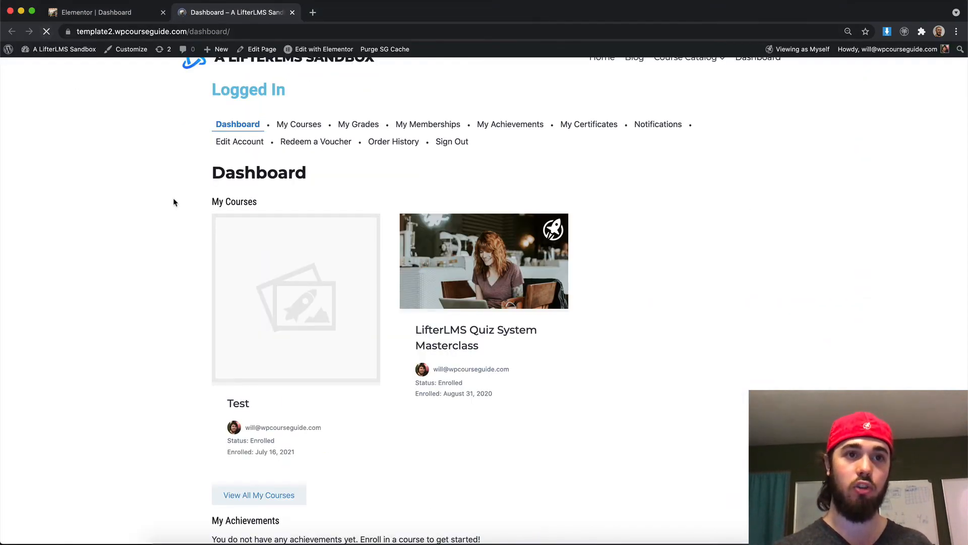
scroll("down", 3)
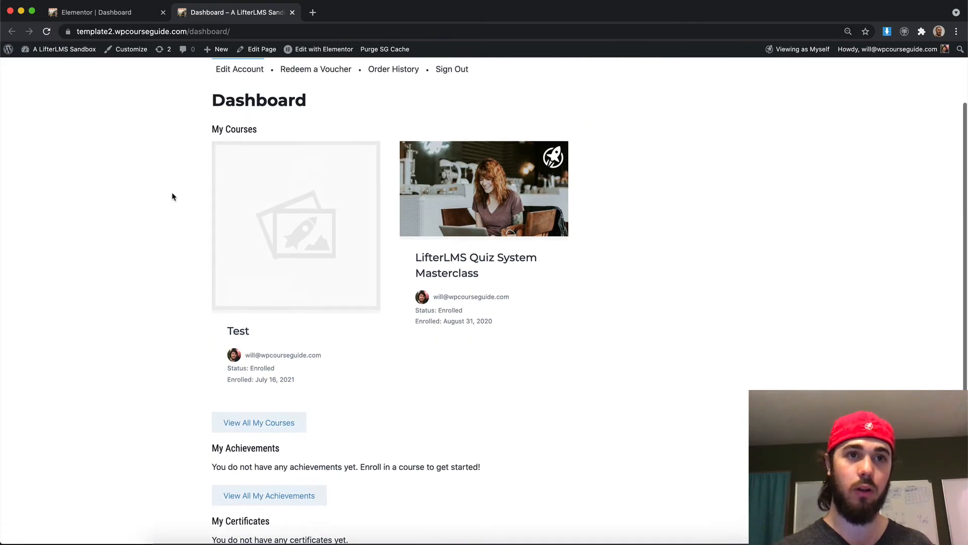
left_click(452, 69)
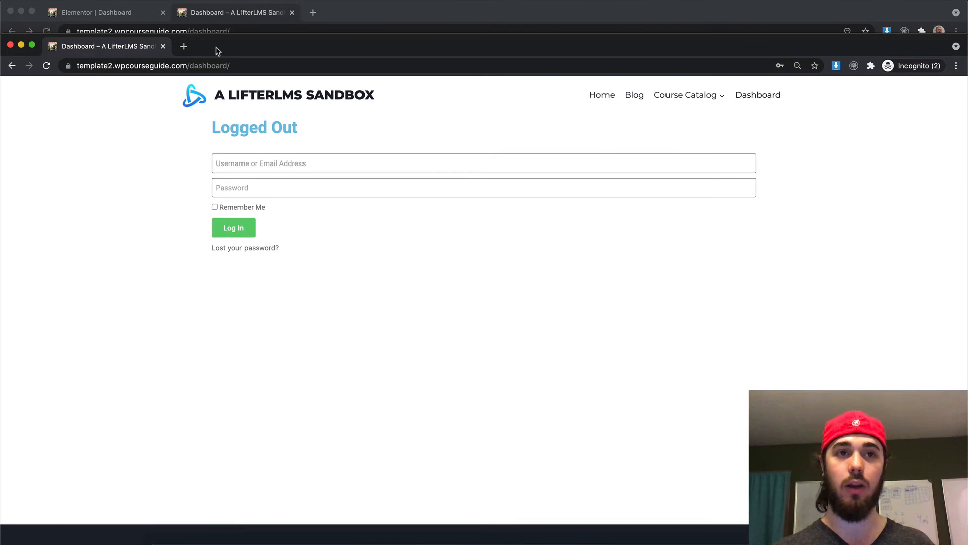
left_click(93, 12)
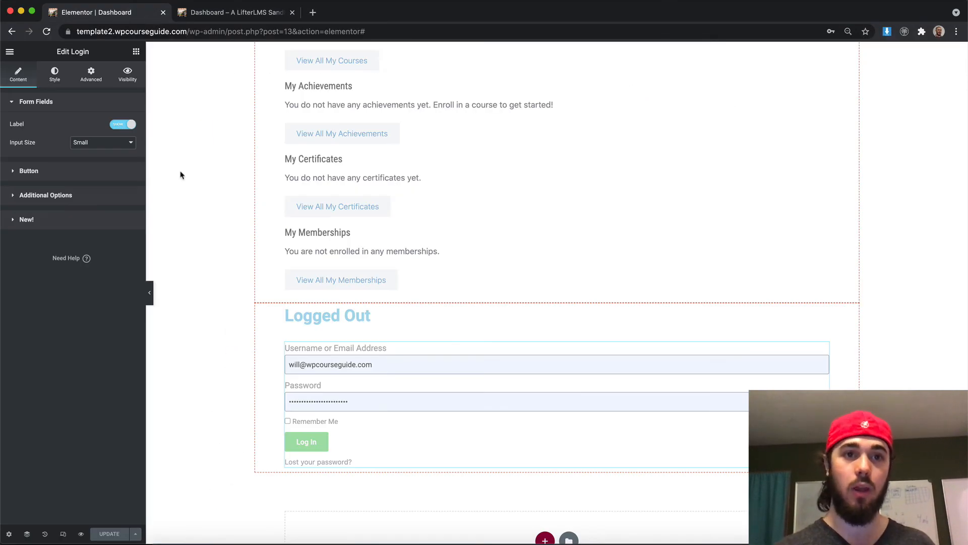
Set the login button size to Medium and its background colour to purple
left_click(327, 316)
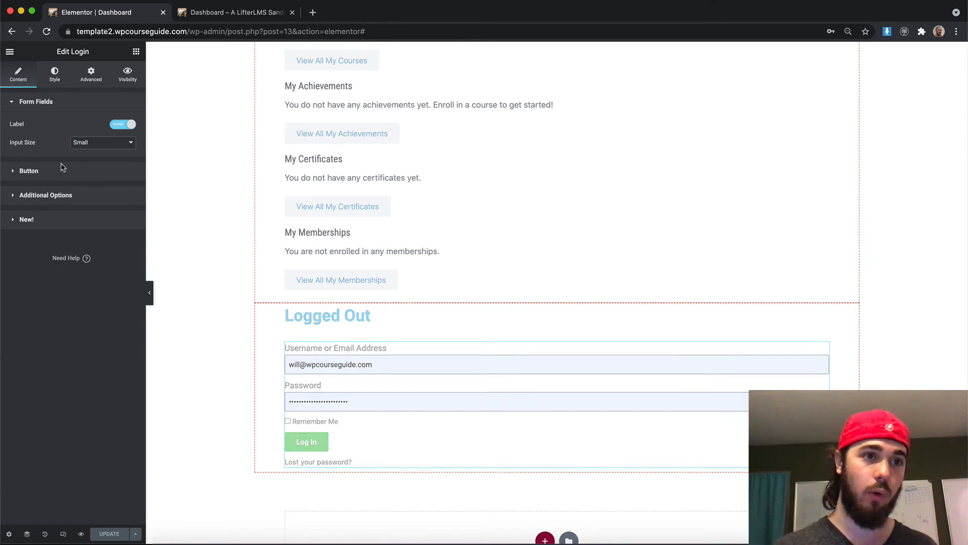
left_click(27, 170)
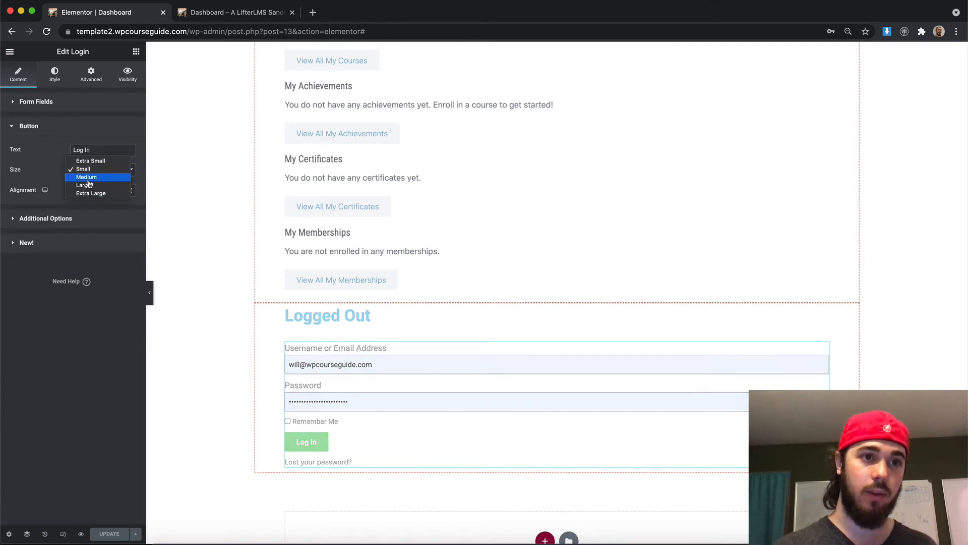
left_click(54, 74)
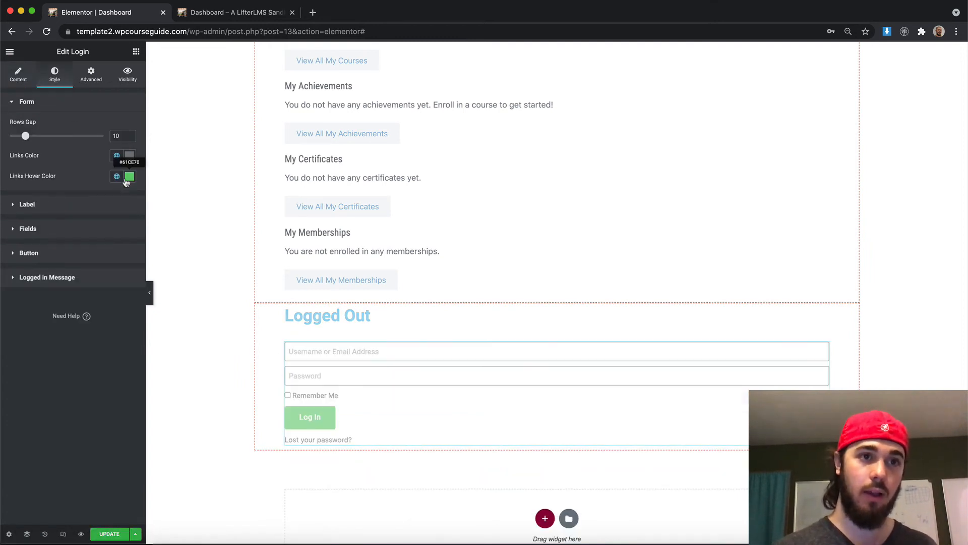
left_click(129, 177)
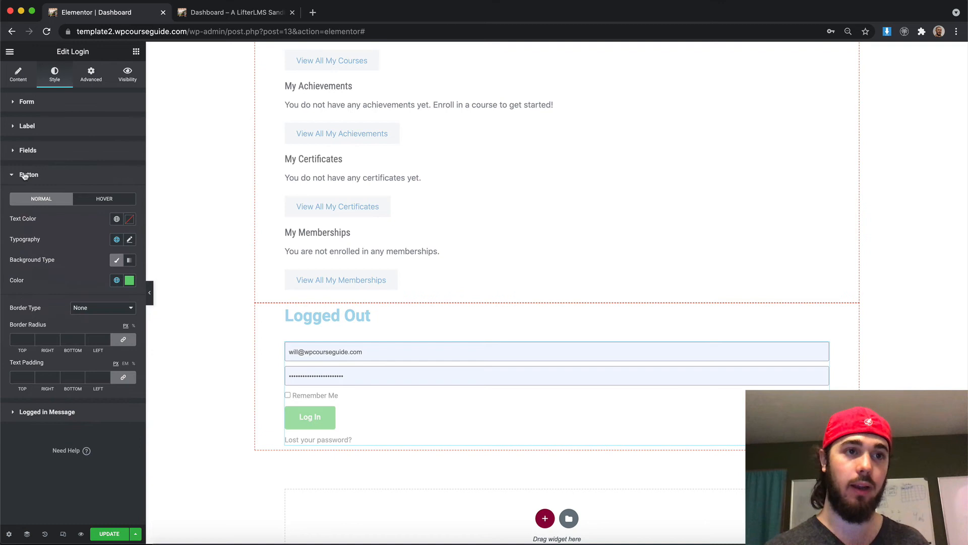
left_click(129, 280)
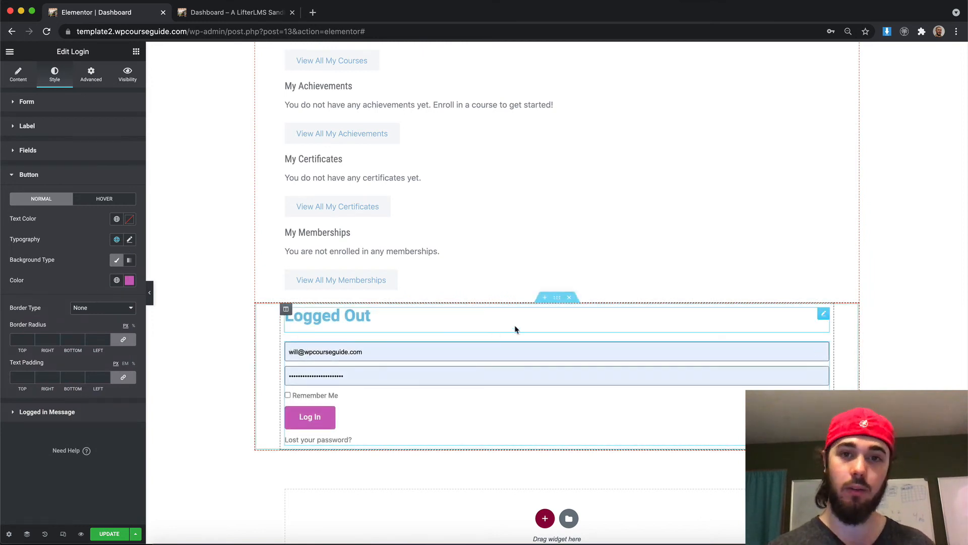
mouse_move(557, 297)
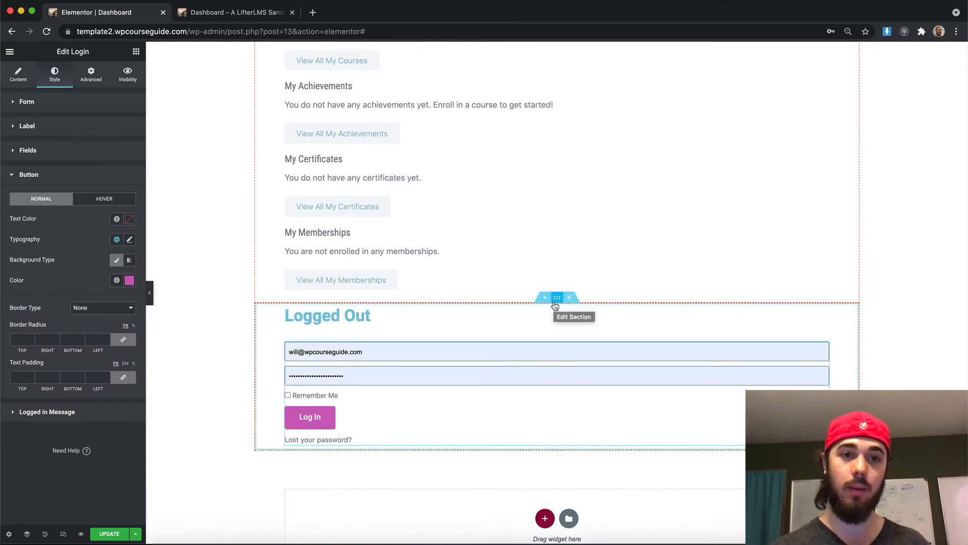
Check the Logged Out section's style options and preview the restyled login form logged out
left_click(557, 297)
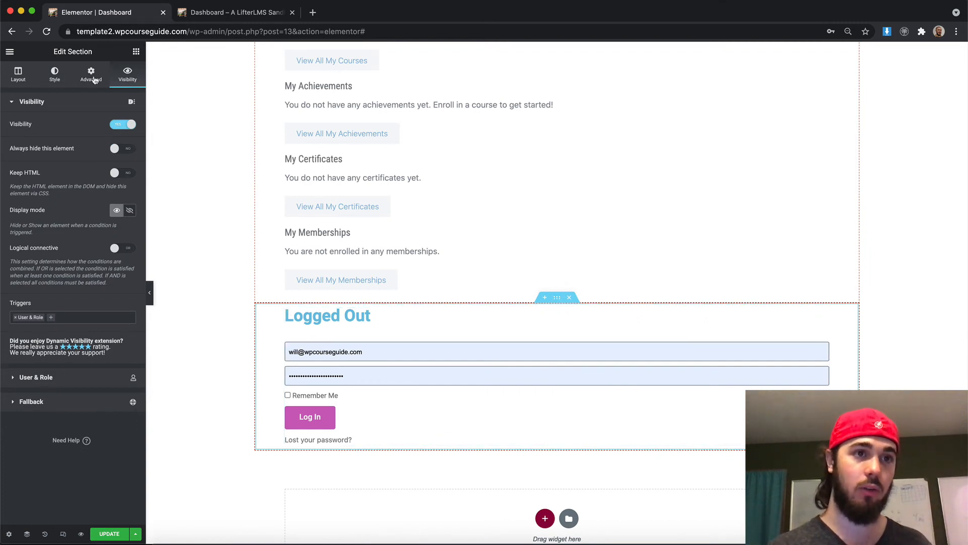
left_click(54, 73)
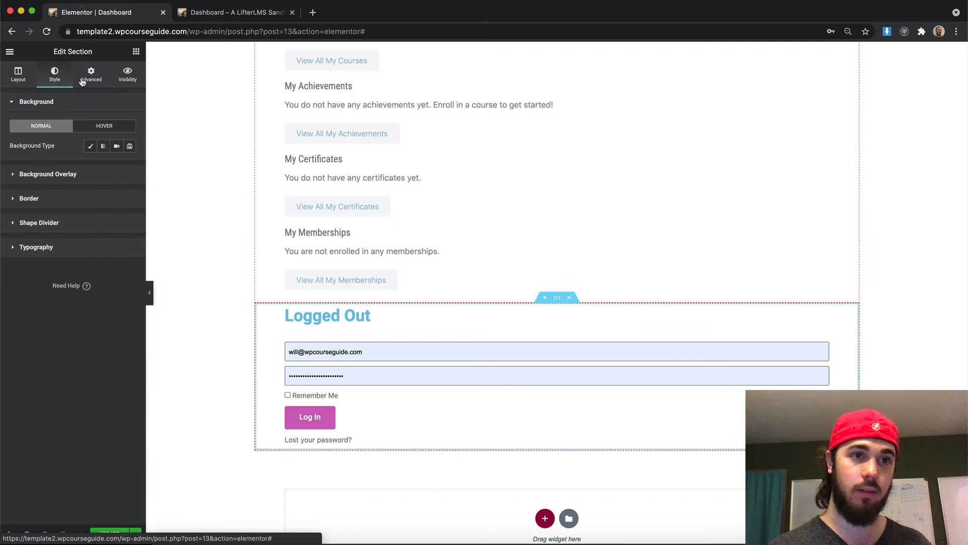
left_click(367, 352)
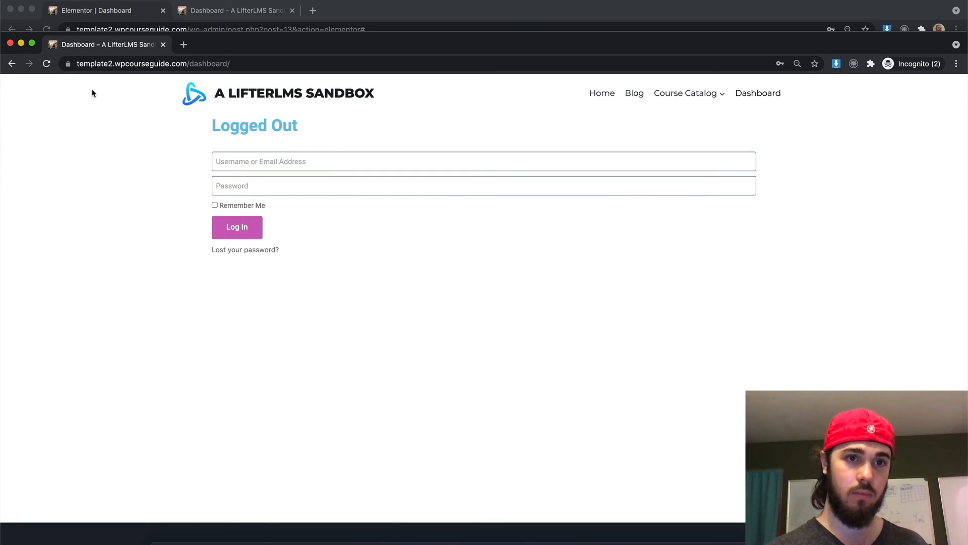
Back in the Elementor editor, scroll to the Logged In section above the student dashboard
left_click(102, 12)
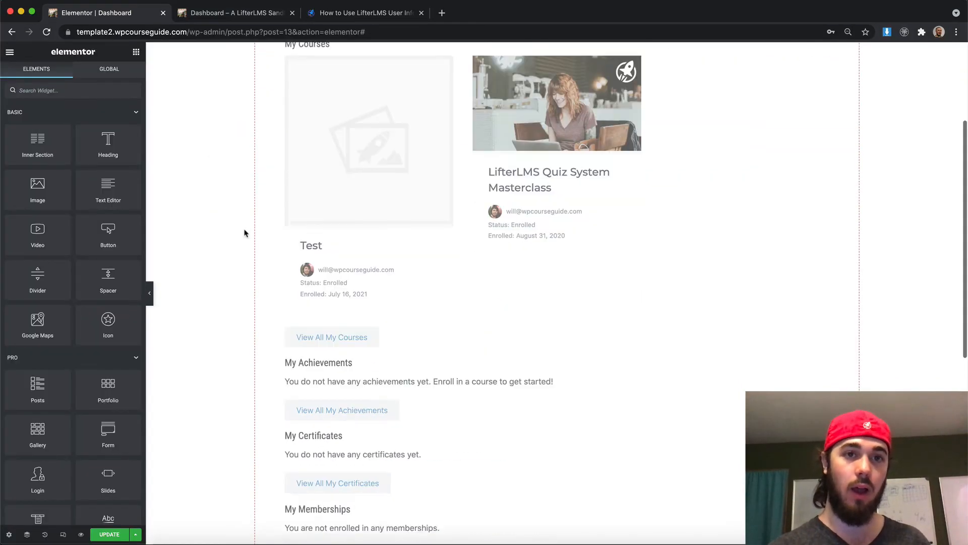
scroll("down", 3)
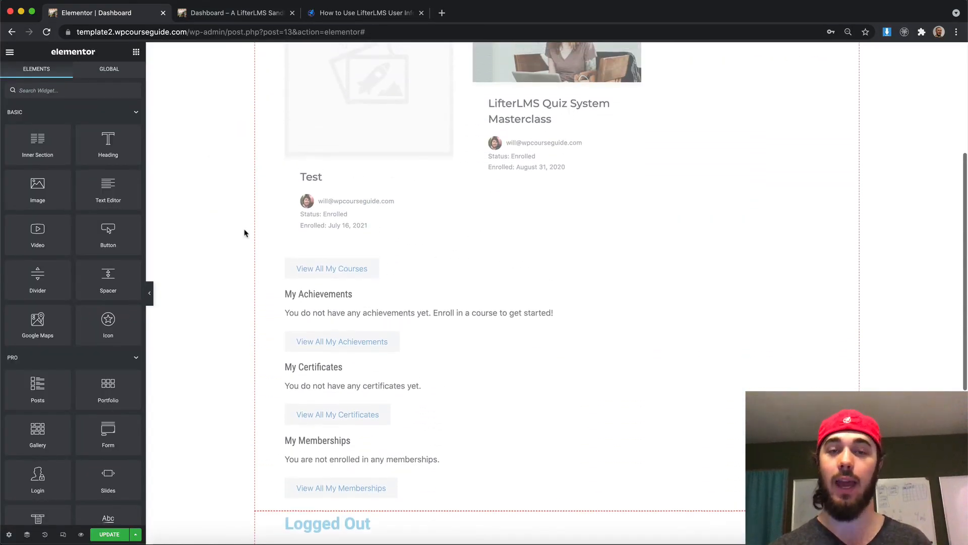
scroll("down", 3)
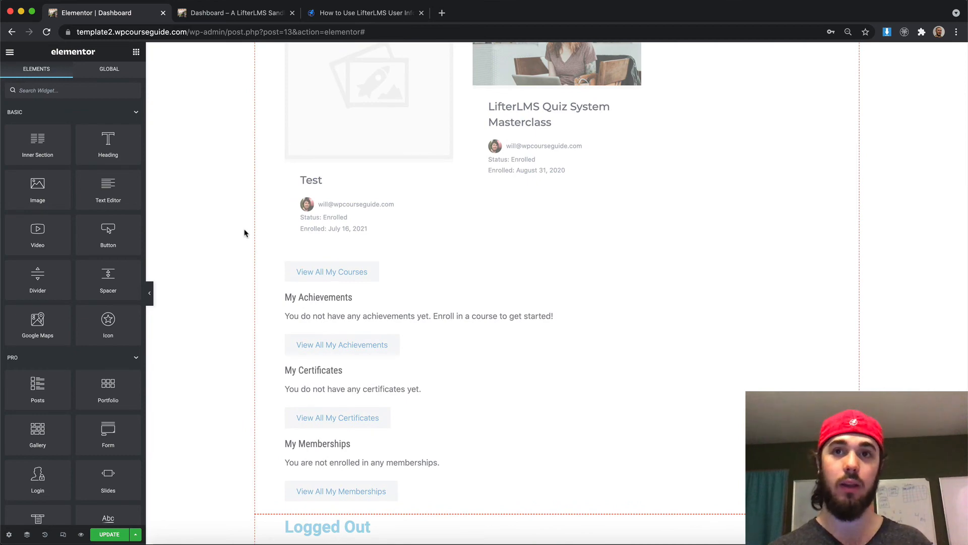
scroll("down", 3)
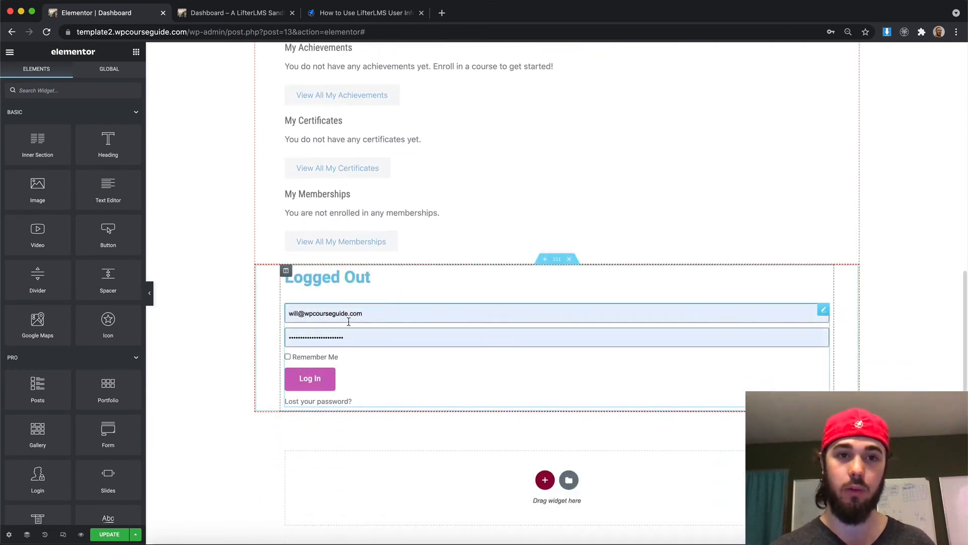
scroll("up", 3)
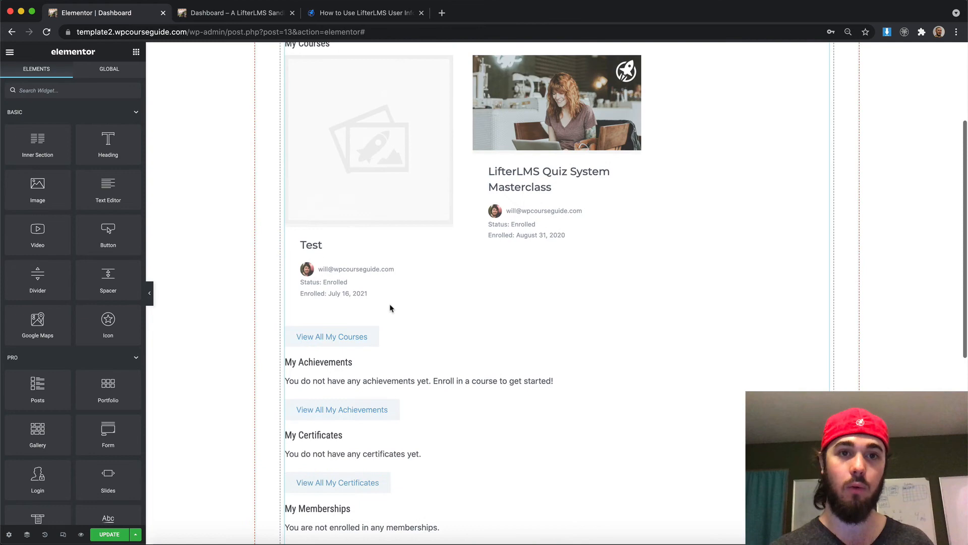
scroll("up", 3)
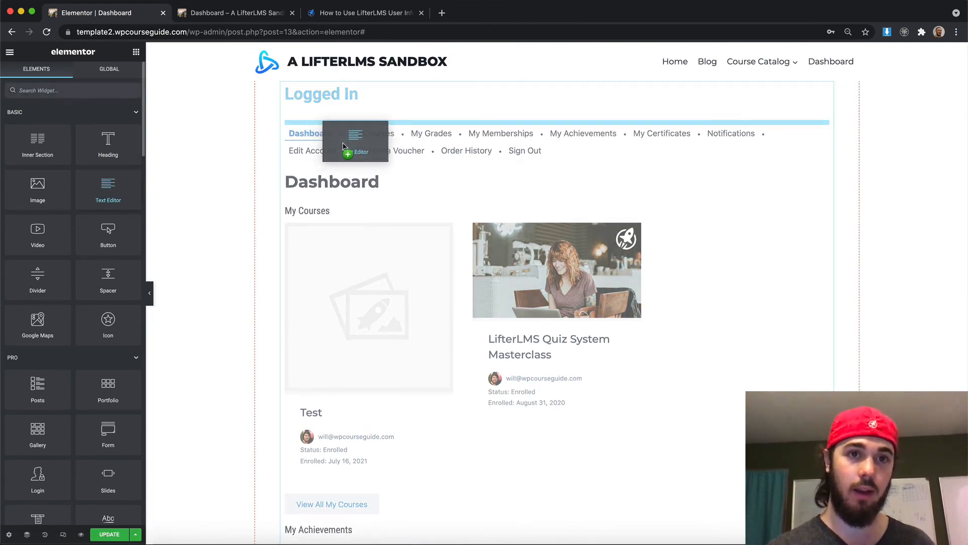
Add a 'Hi [llms-user first_name]' text block above the dashboard menu, enlarge it, and save
left_click(356, 142)
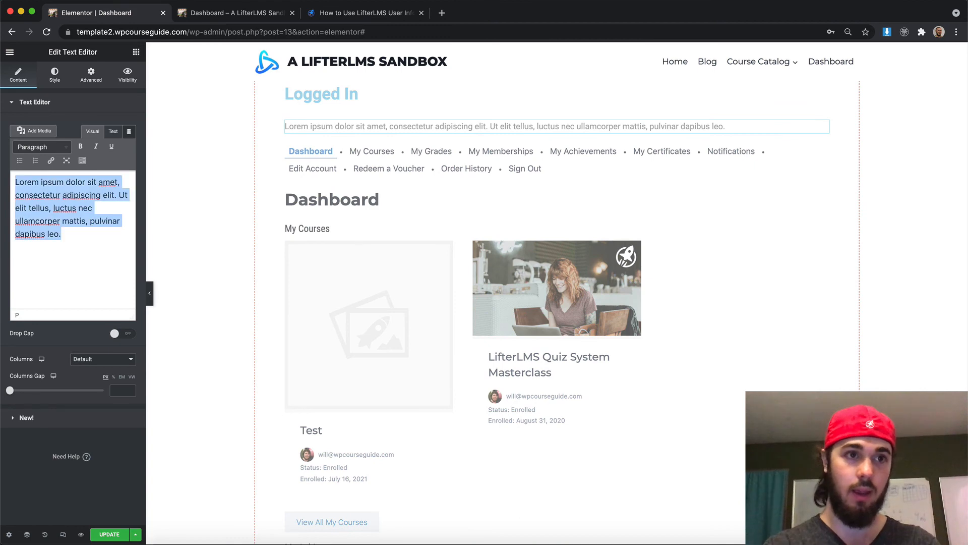
type("h")
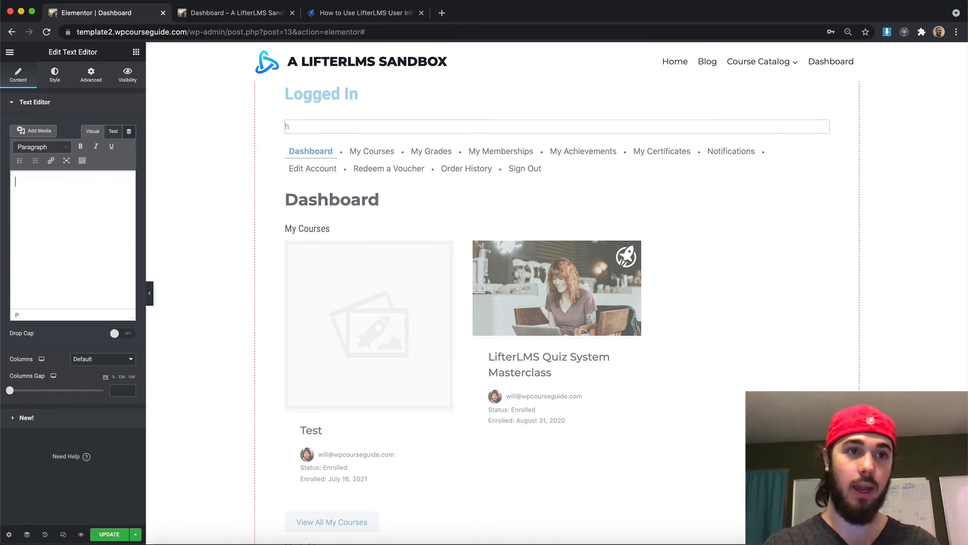
left_click(364, 12)
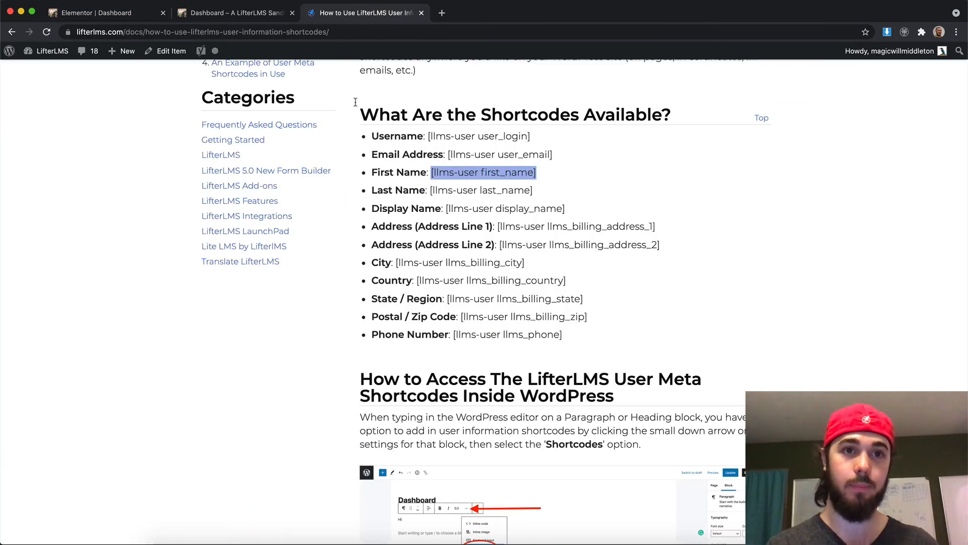
mouse_move(546, 96)
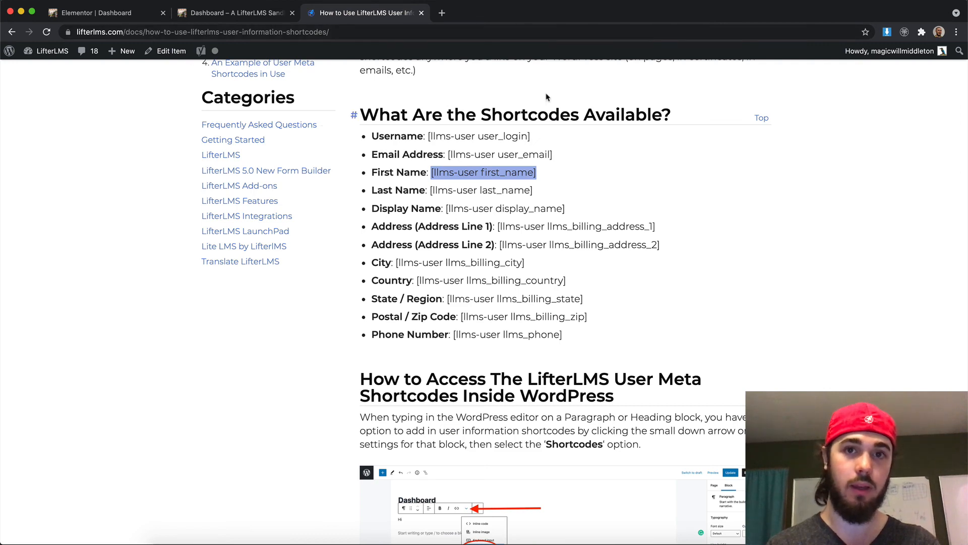
left_click(93, 13)
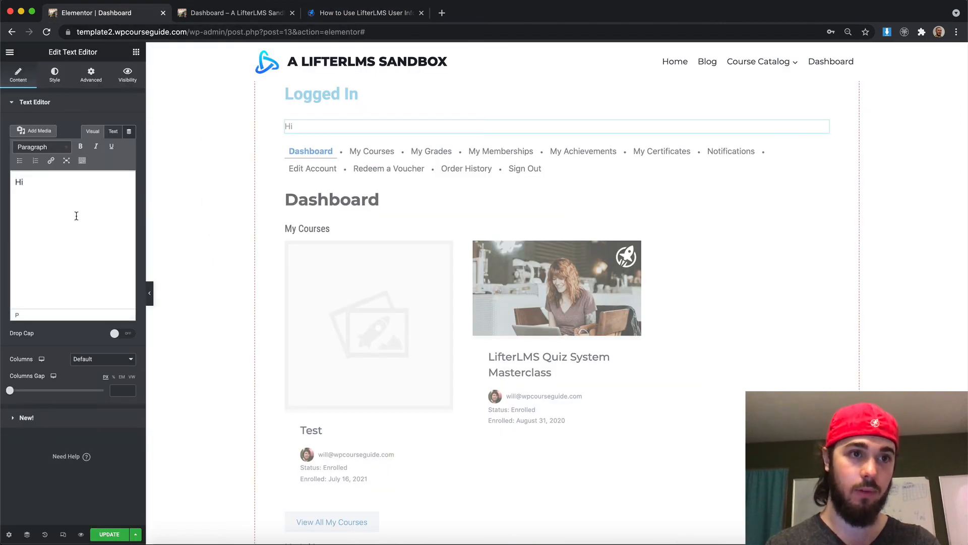
type("[llms-user first_name]")
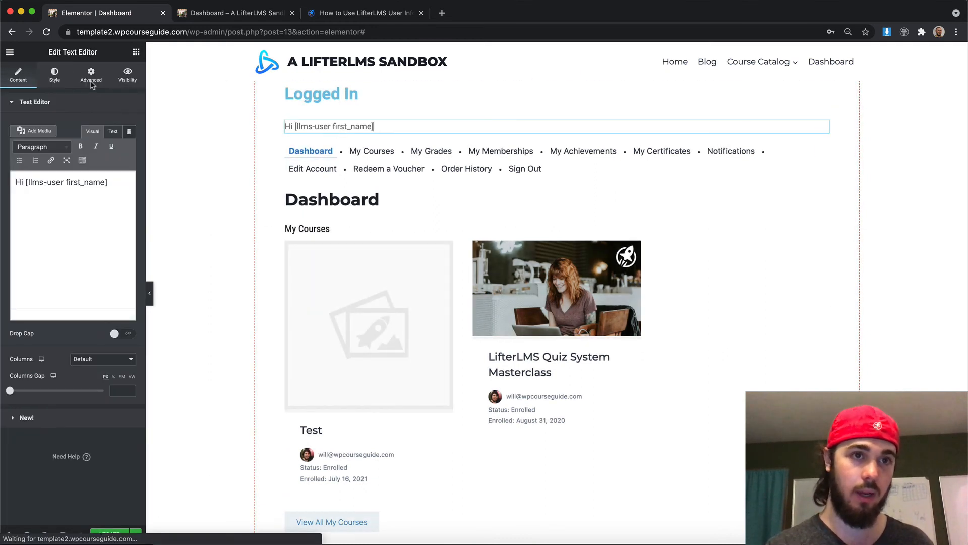
left_click(54, 75)
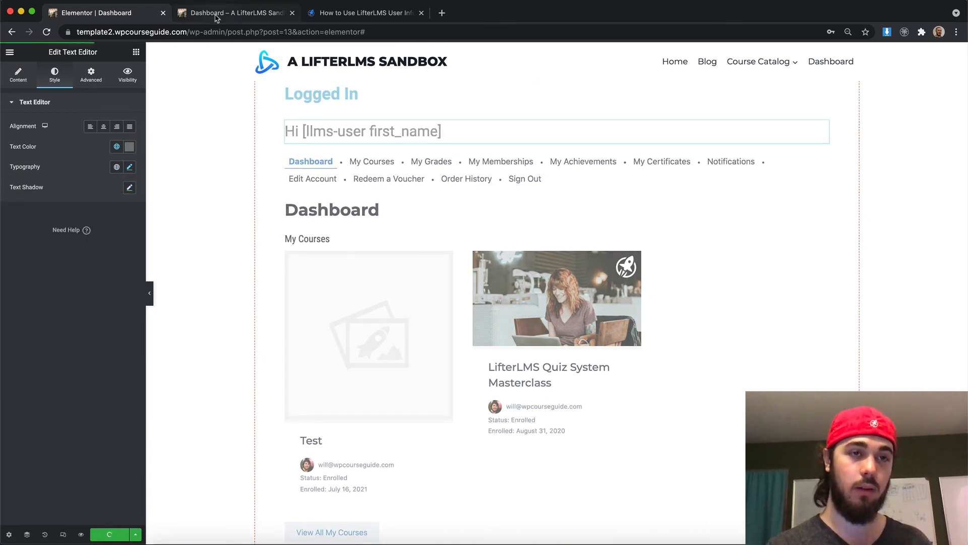
mouse_move(233, 12)
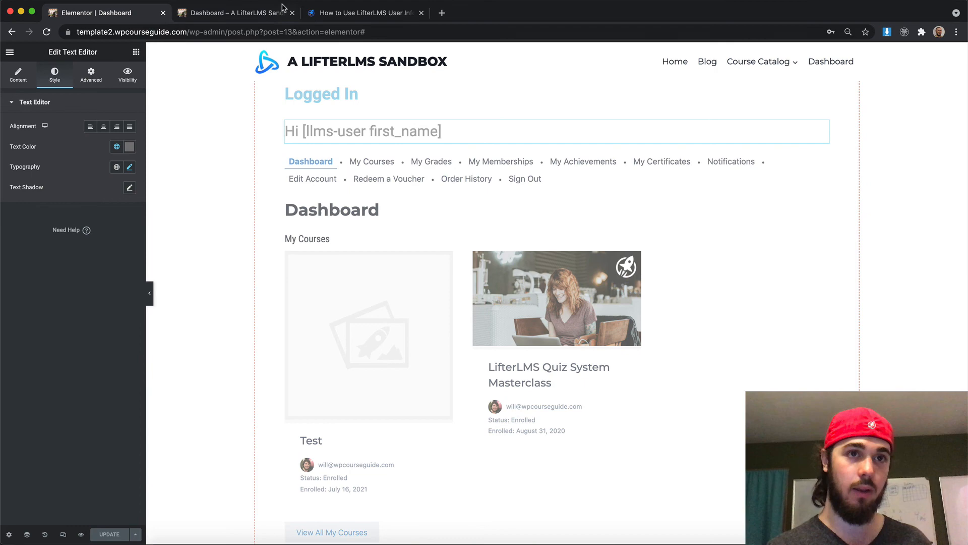
left_click(234, 12)
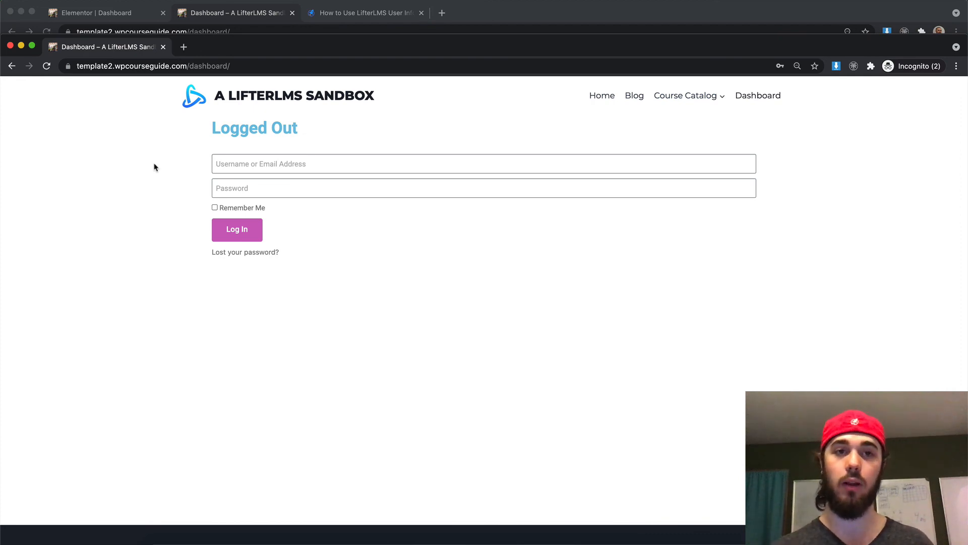
Switch to the logged-in Dashboard tab to see the 'Hi Will' greeting
left_click(237, 229)
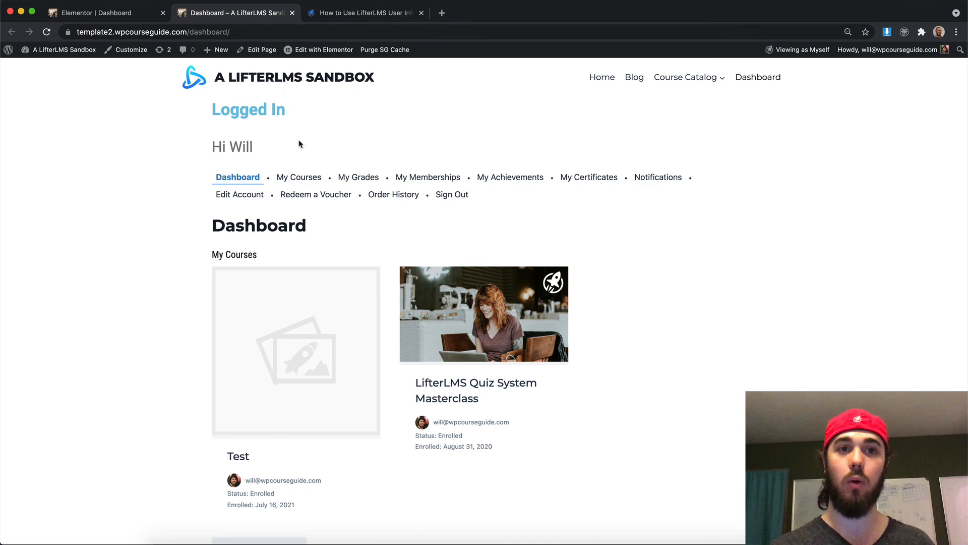